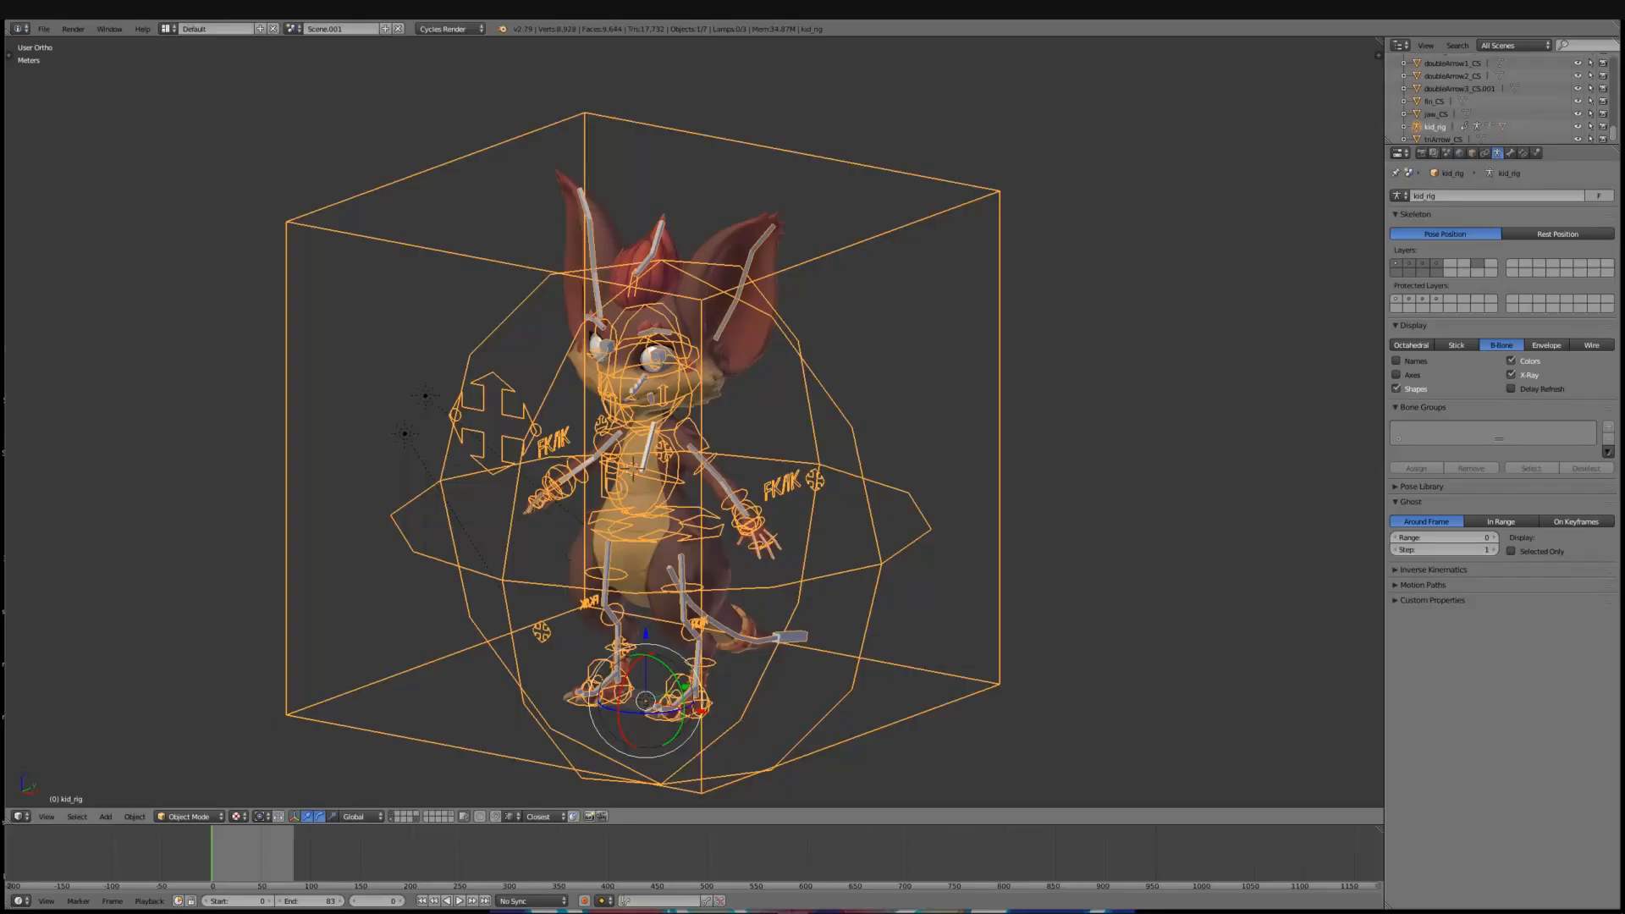
mouse_move(1158, 503)
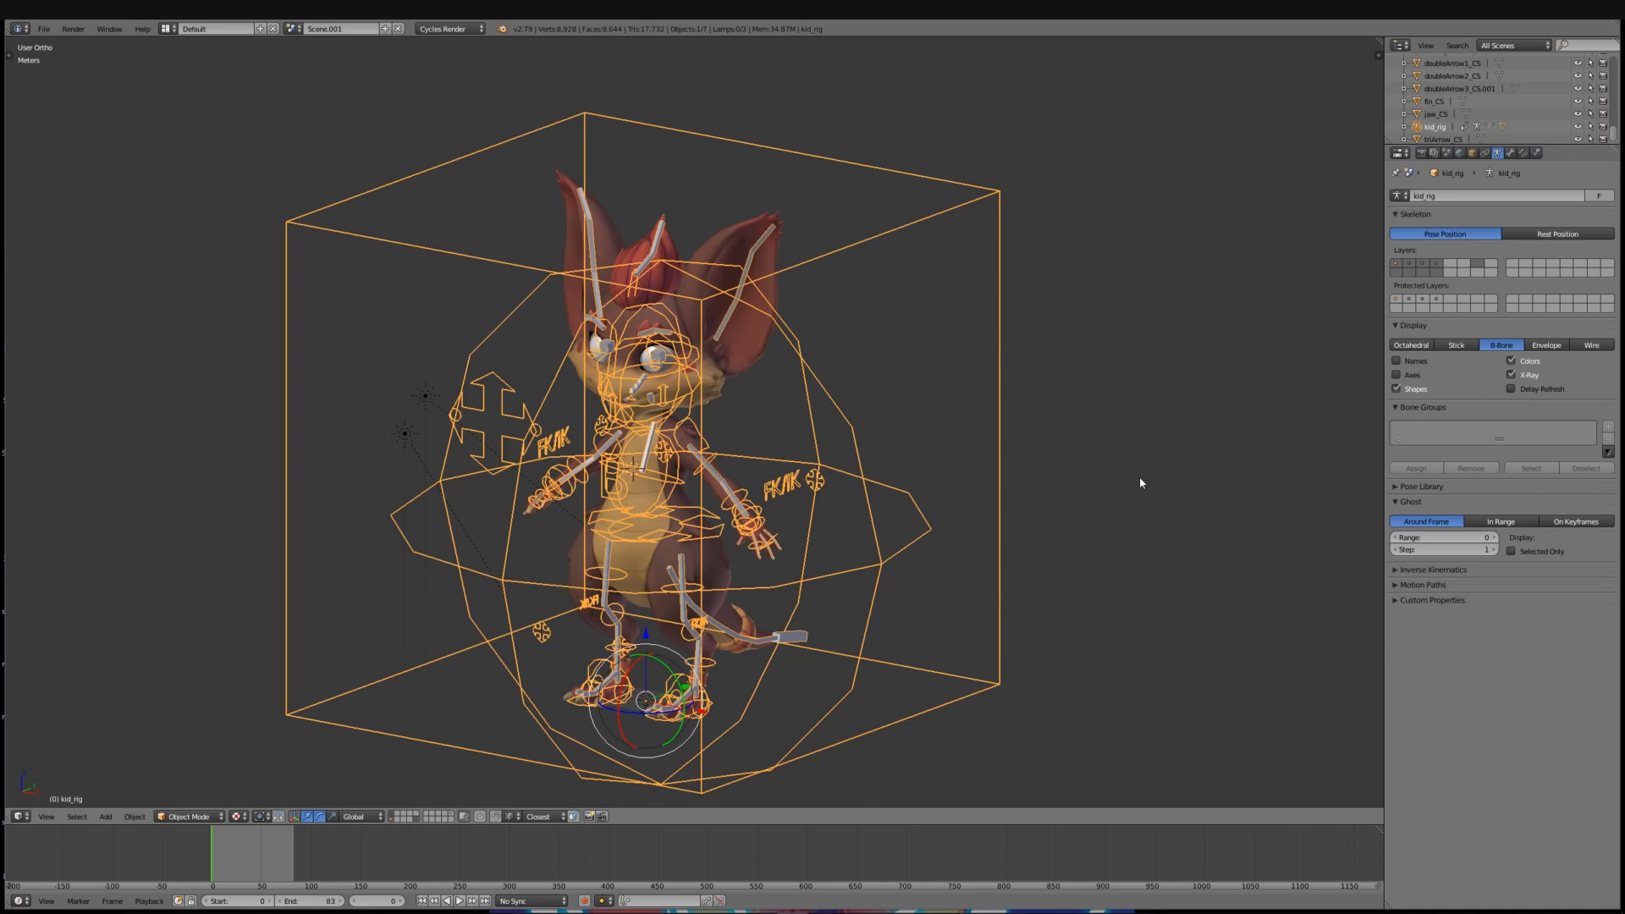
mouse_move(733, 605)
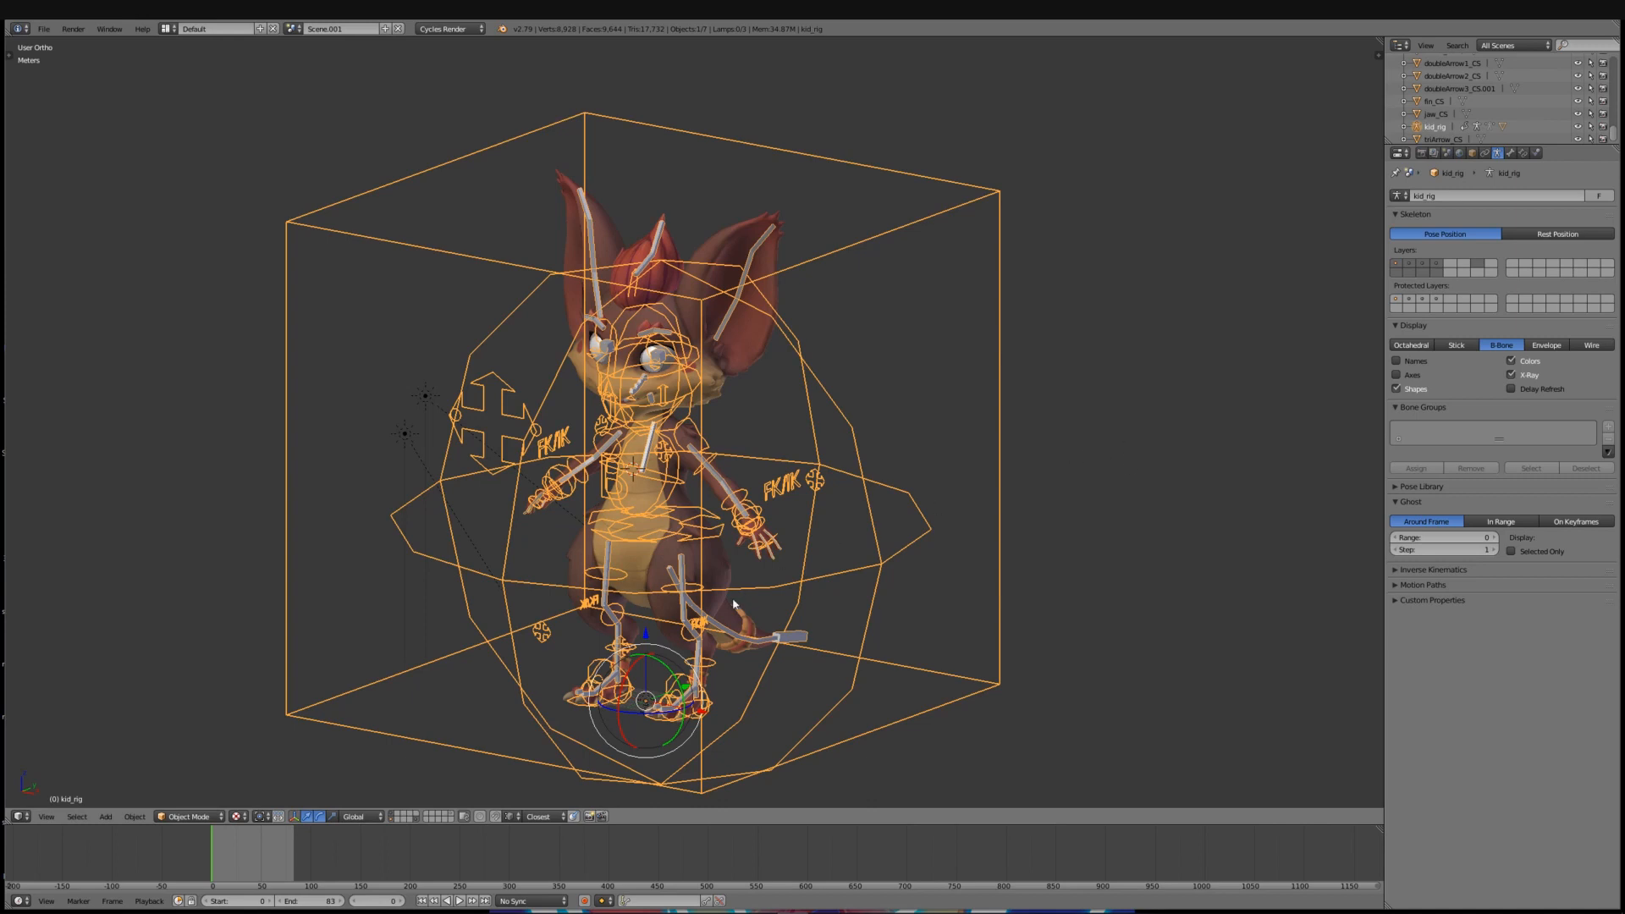
mouse_move(874, 567)
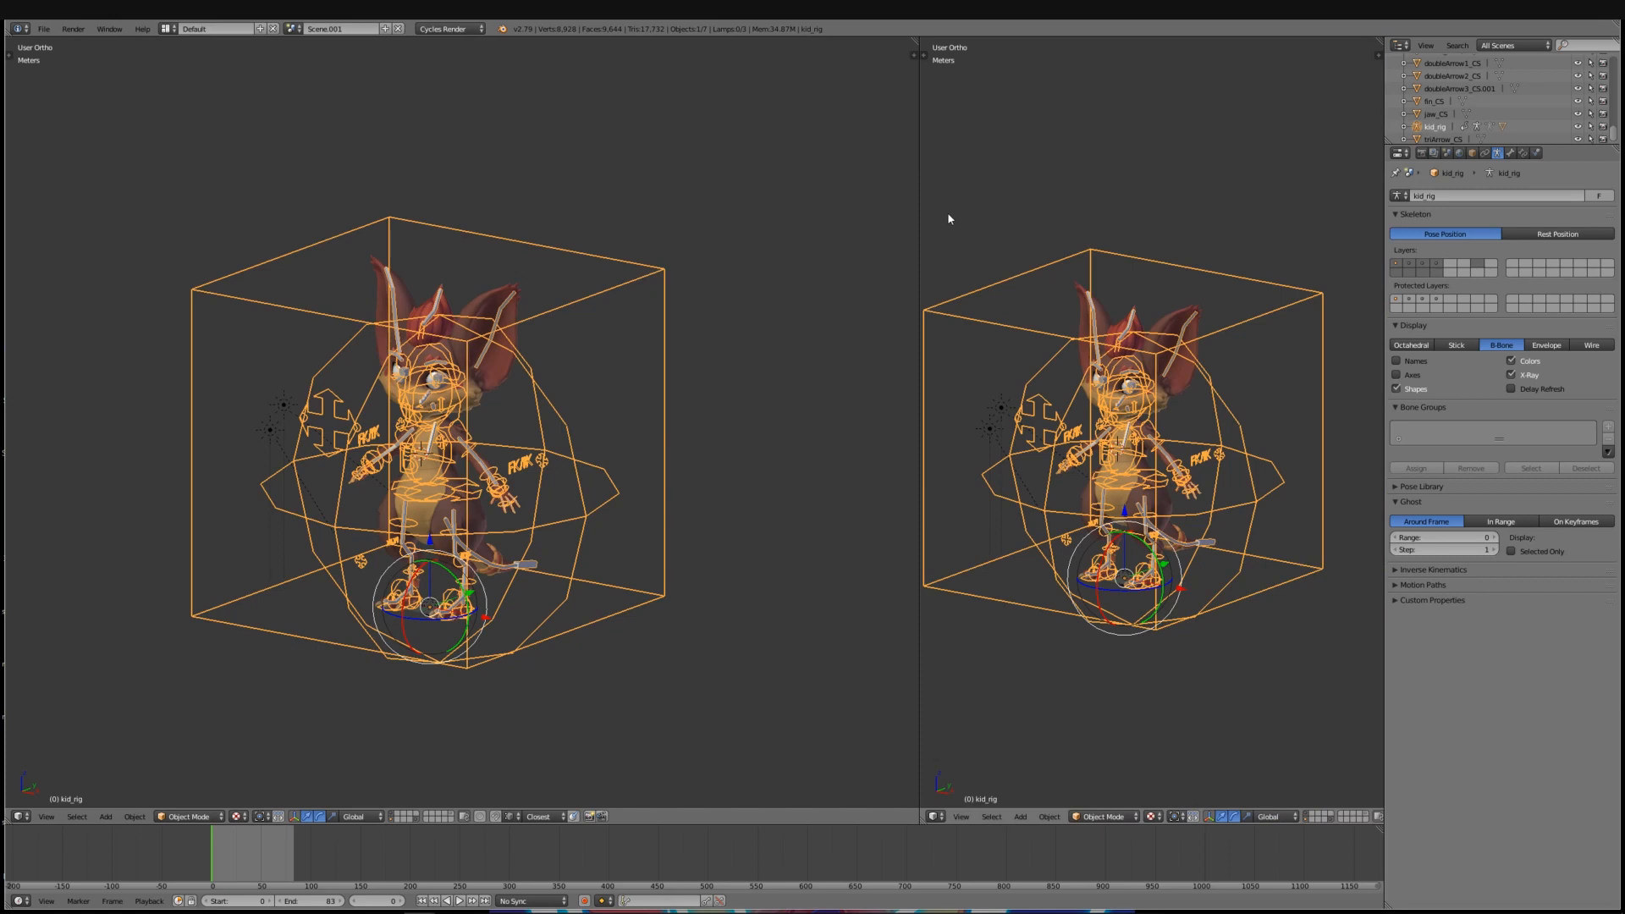
mouse_move(965, 600)
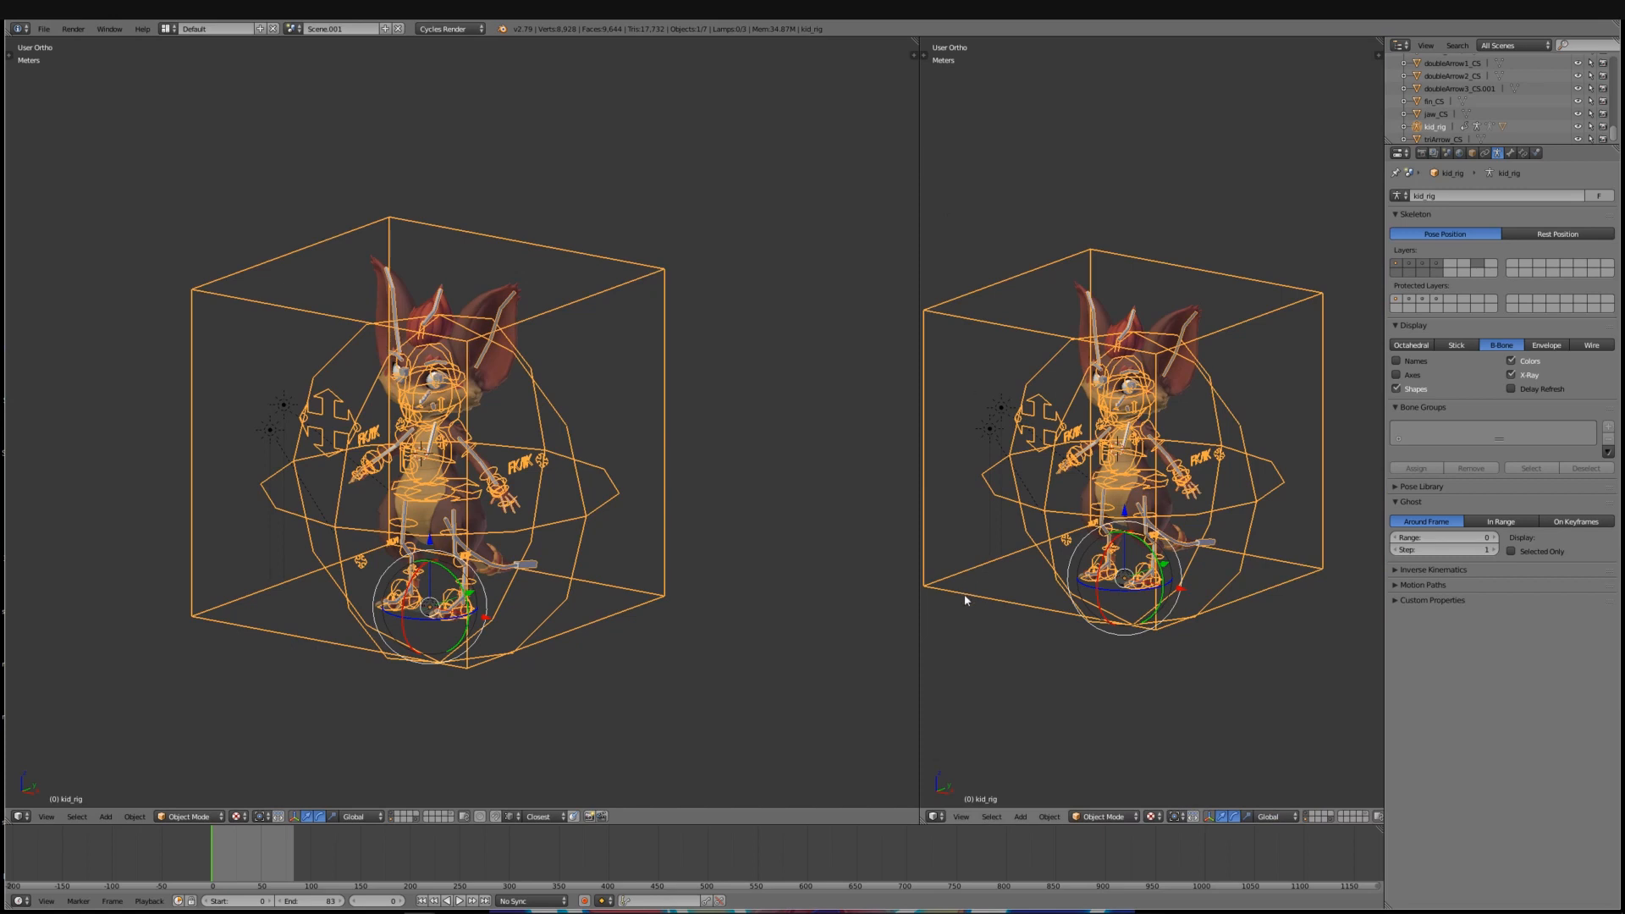
Change the right-hand area from a 3D view to a Dope Sheet
click(934, 817)
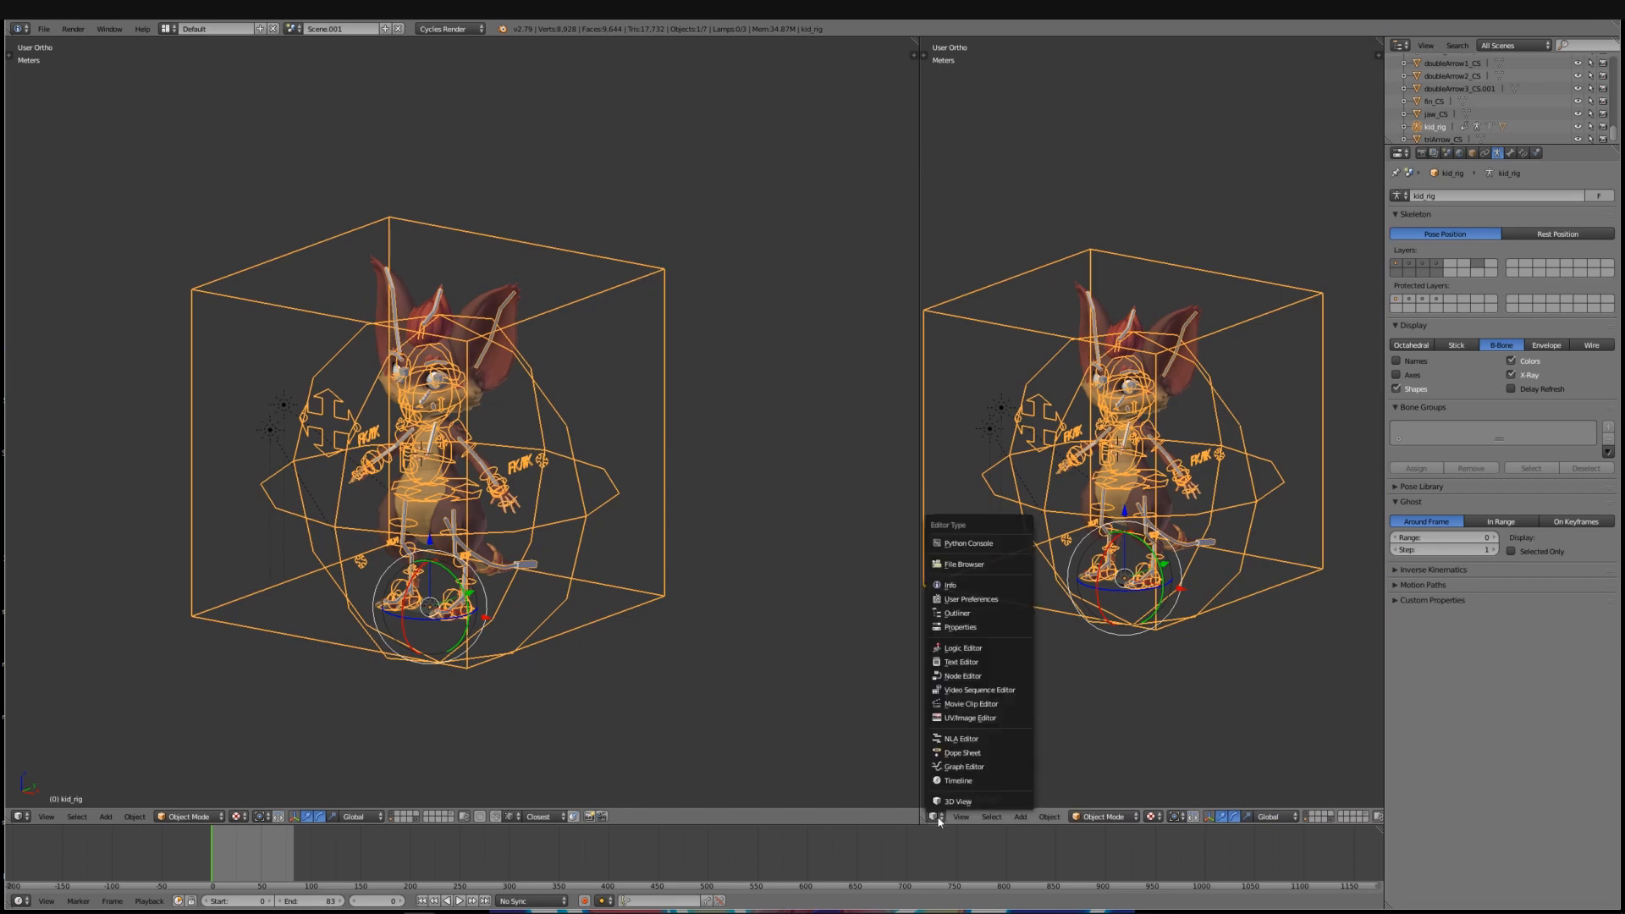
mouse_move(963, 646)
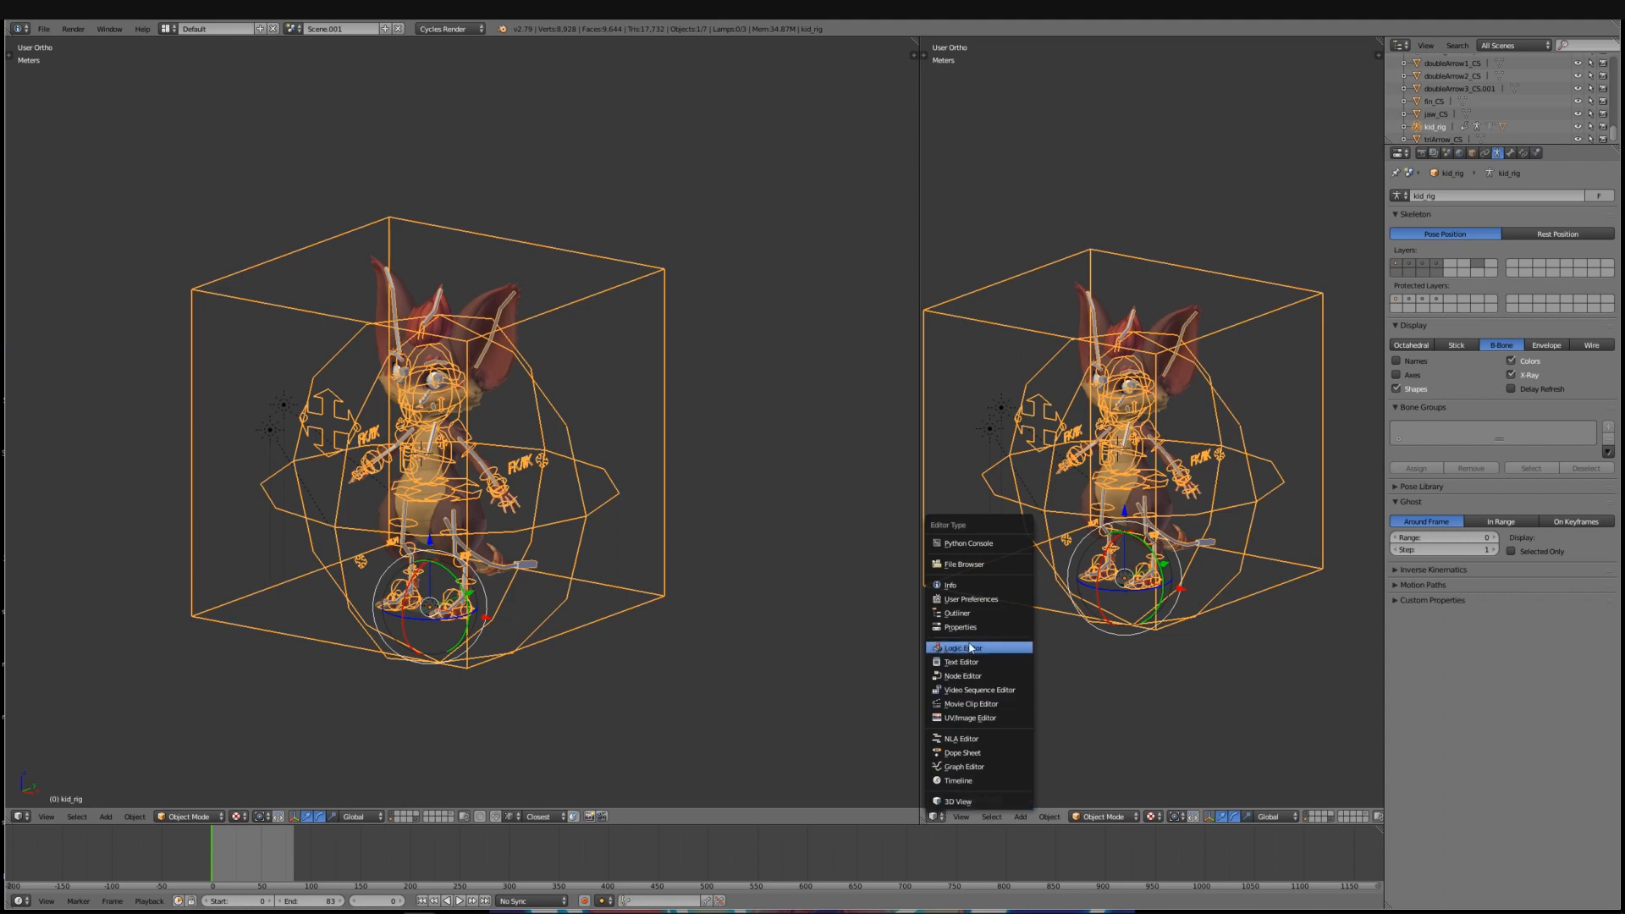
click(961, 753)
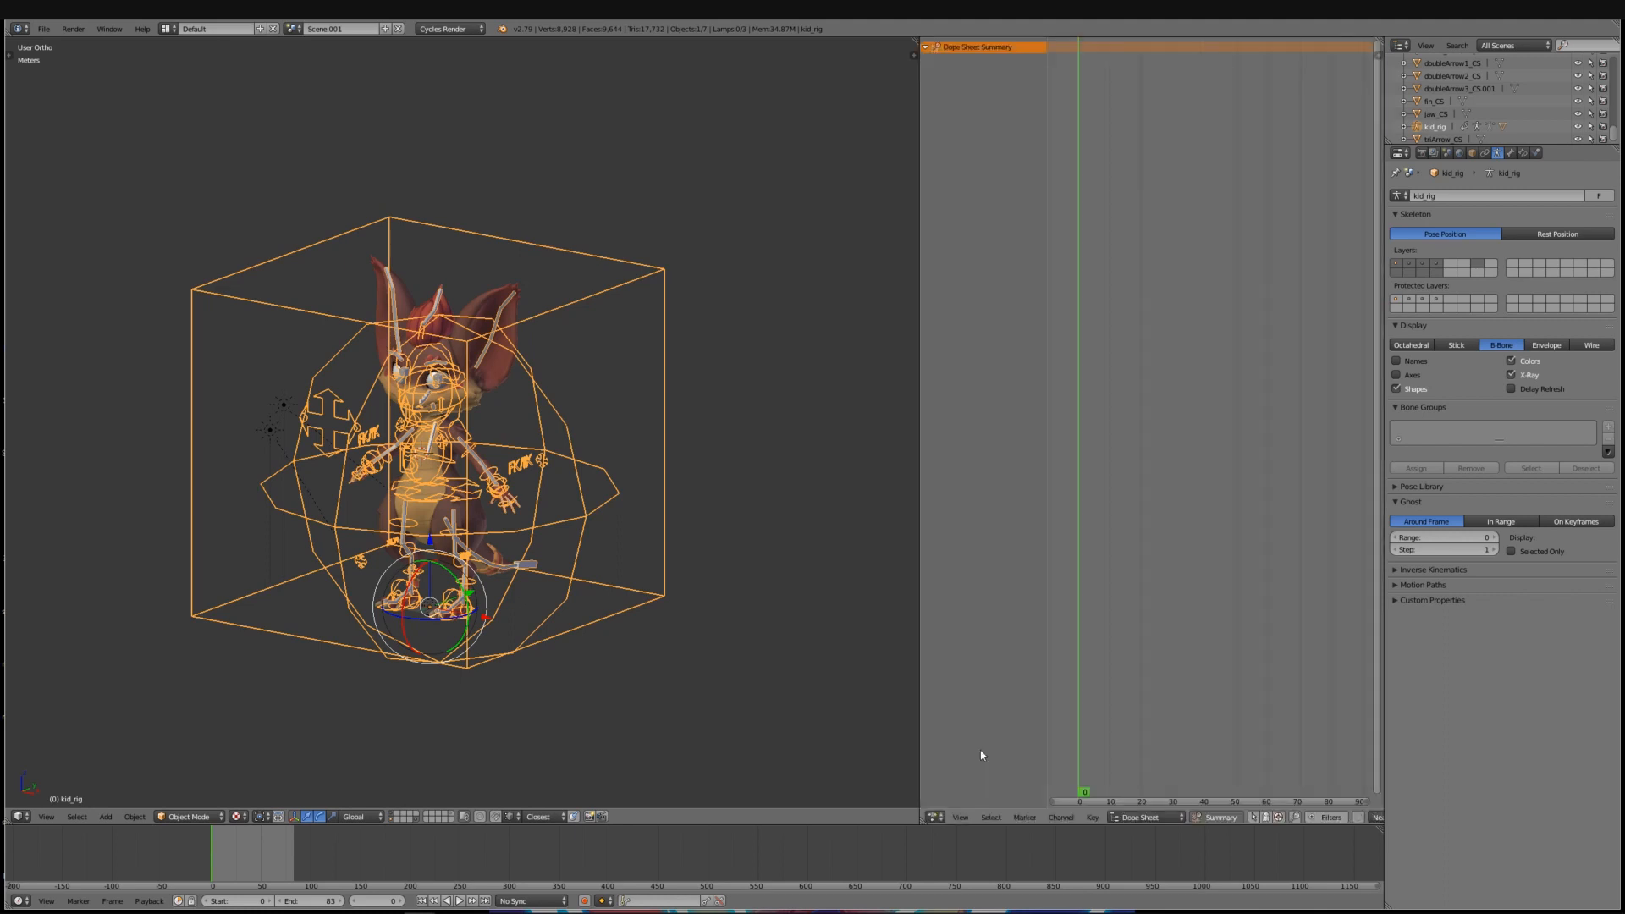
mouse_move(1140, 789)
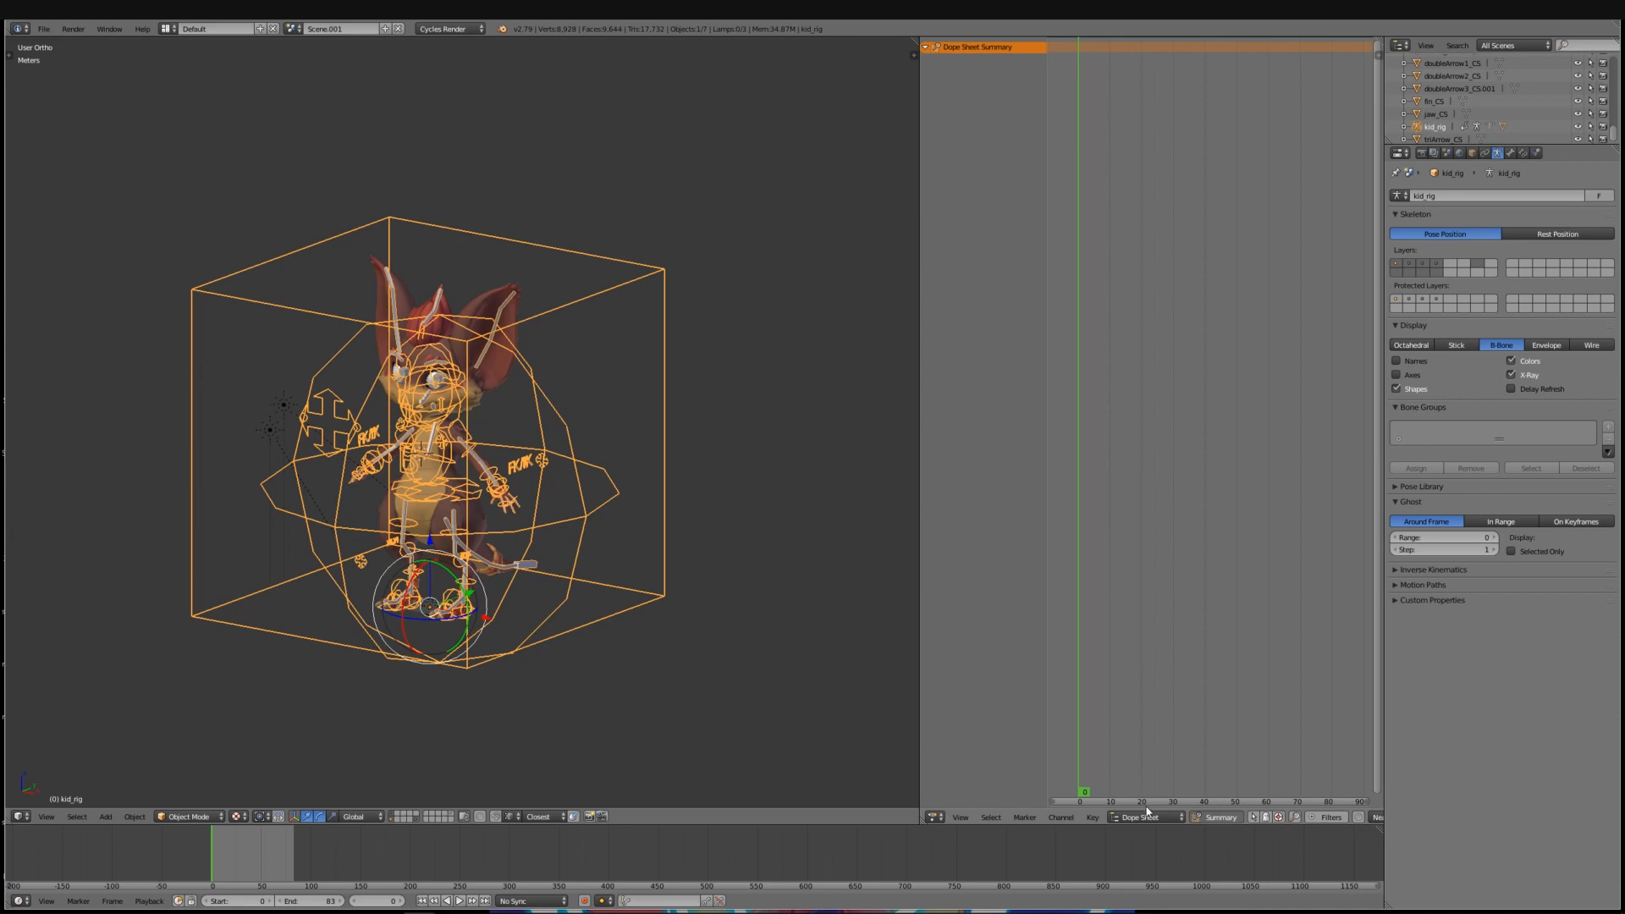
Switch the Dope Sheet to Action Editor mode
click(1146, 817)
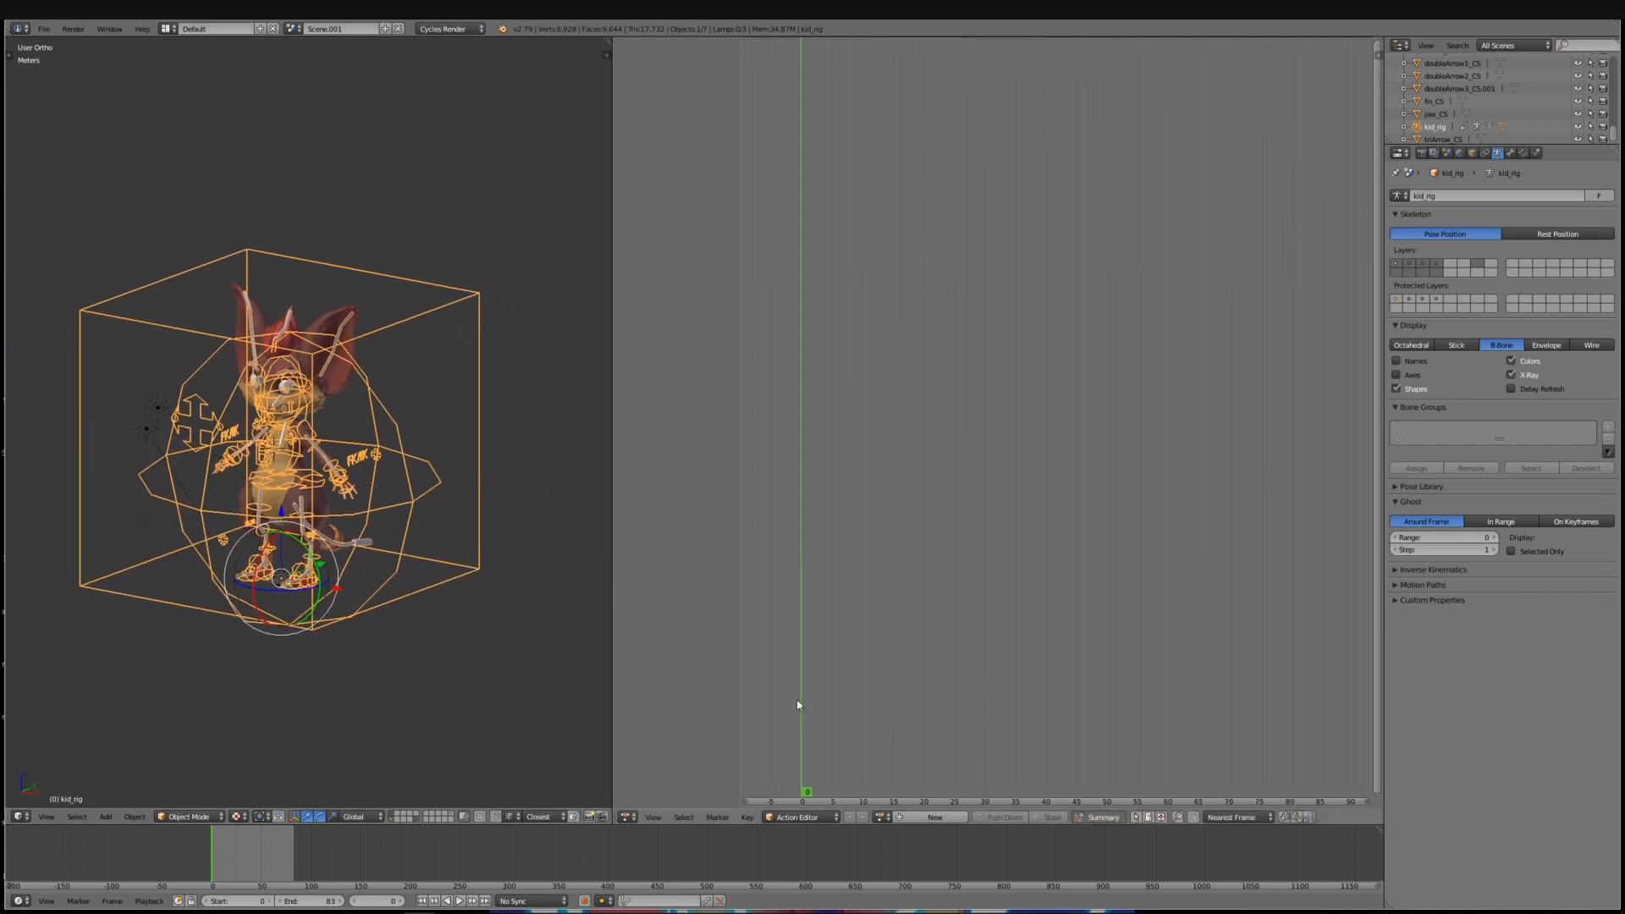
mouse_move(919, 767)
text(T-Pose)
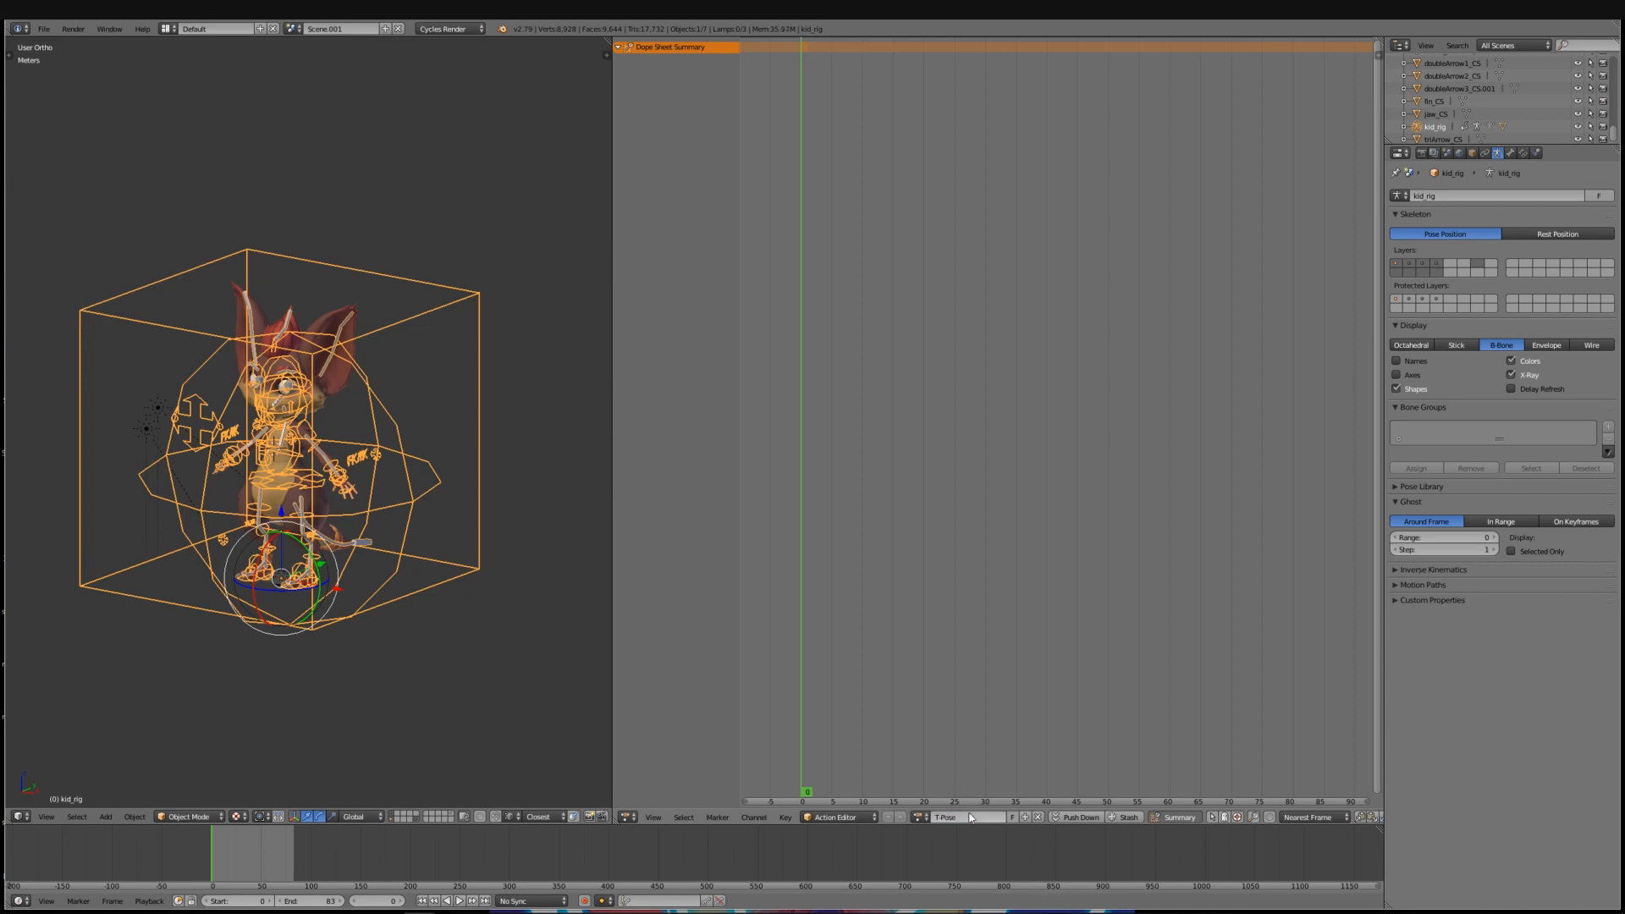
mouse_move(421, 599)
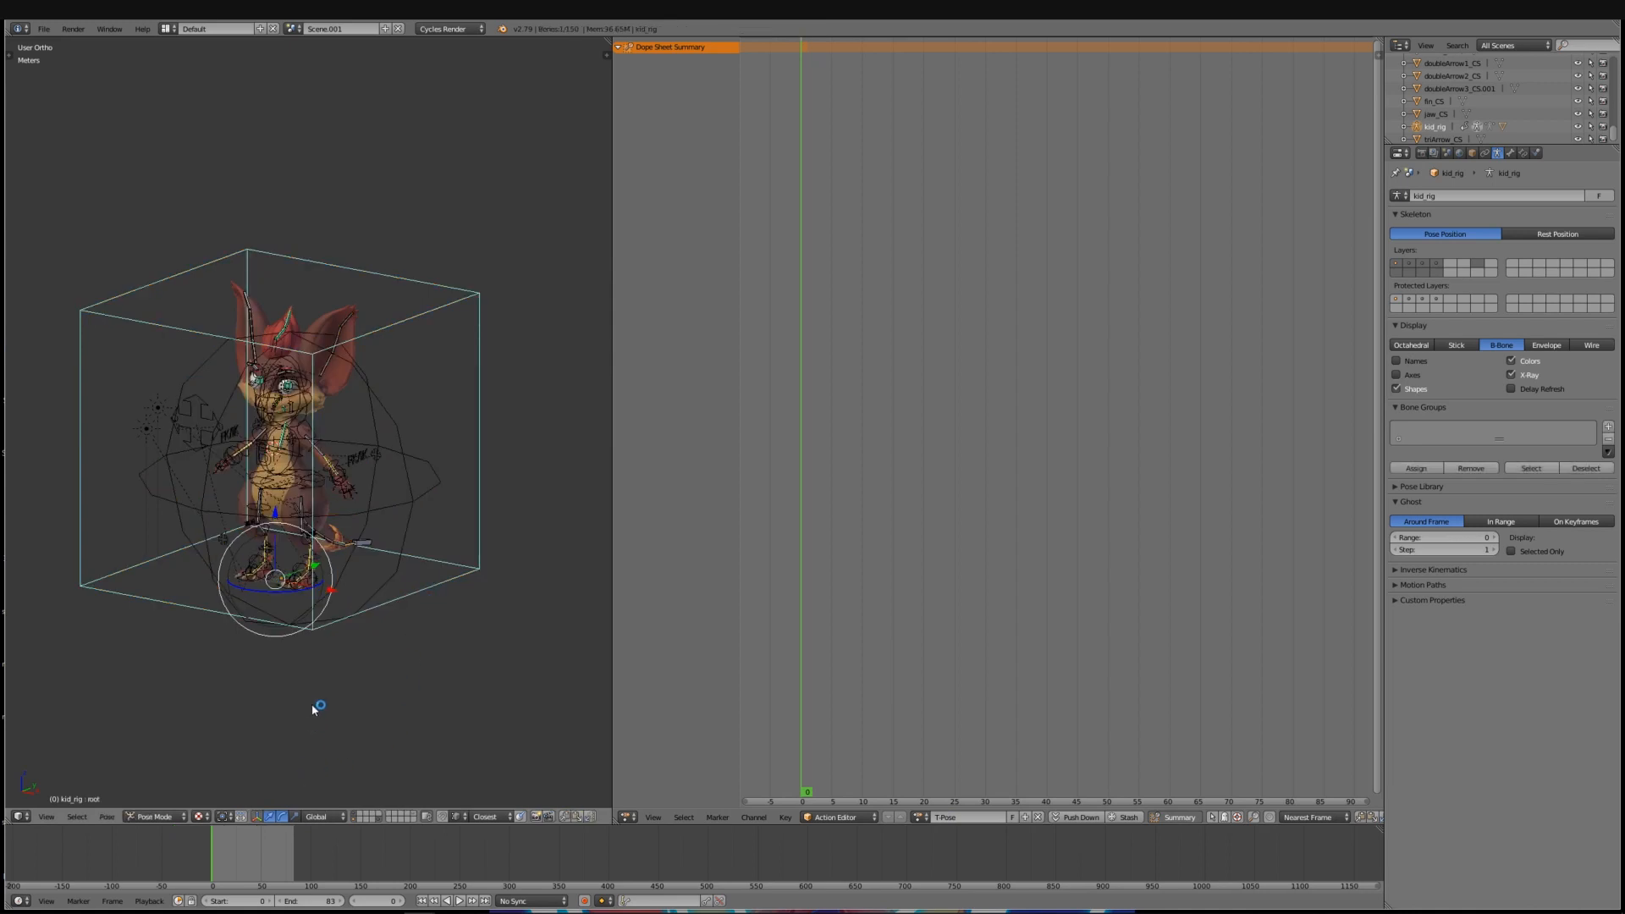
Select the rig in Pose Mode and key all bones with LocRot at frame one
click(153, 817)
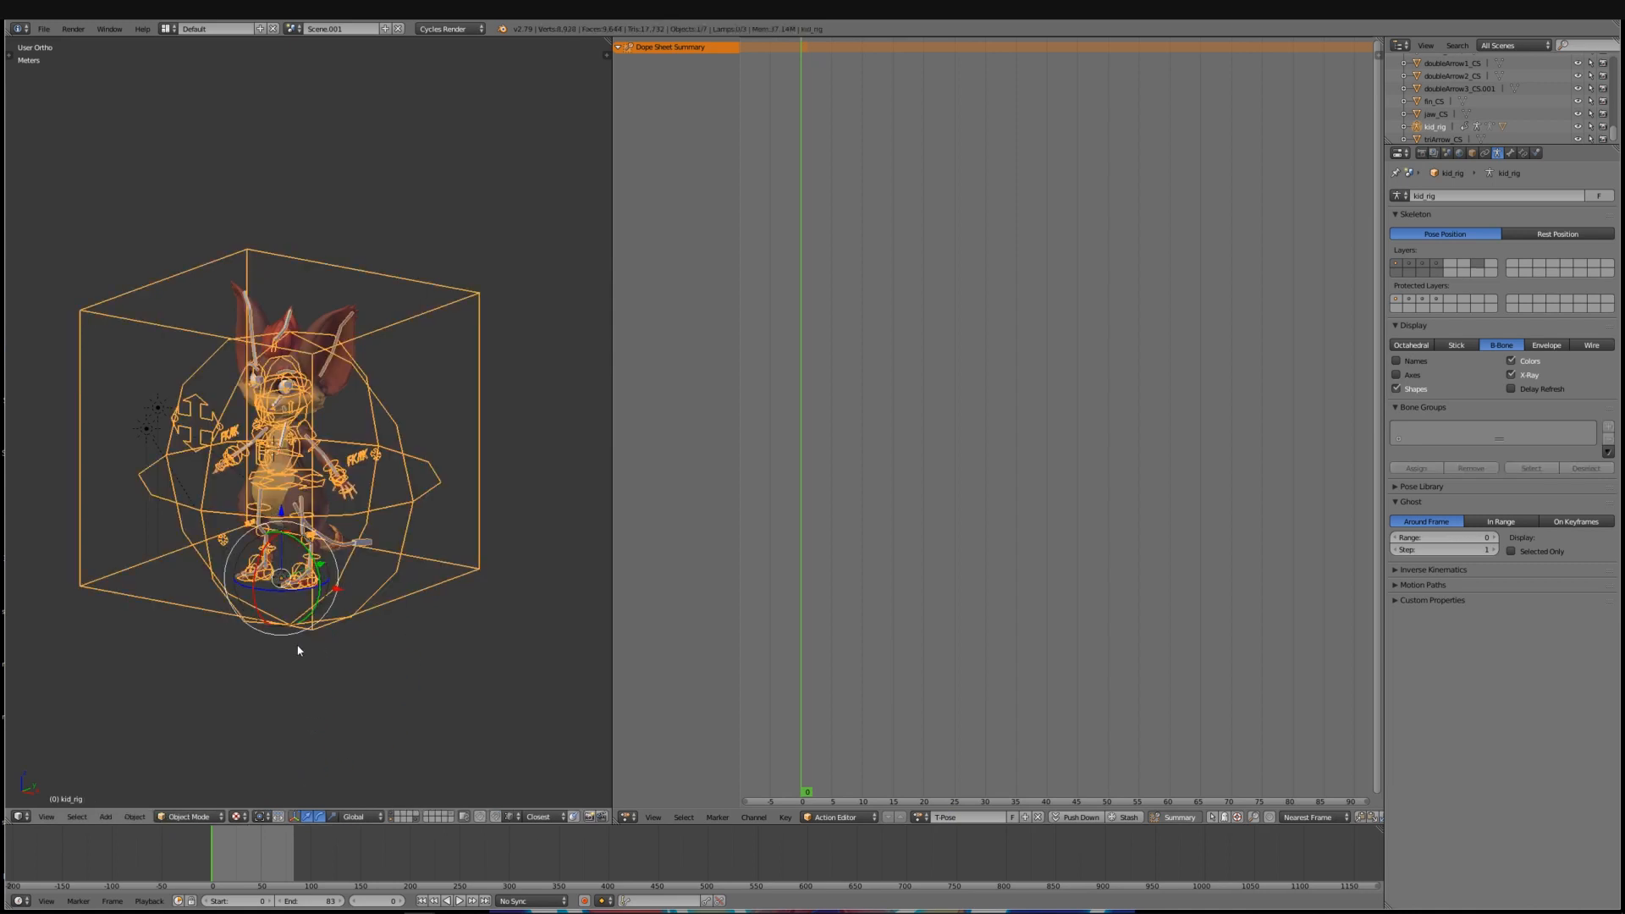
click(189, 817)
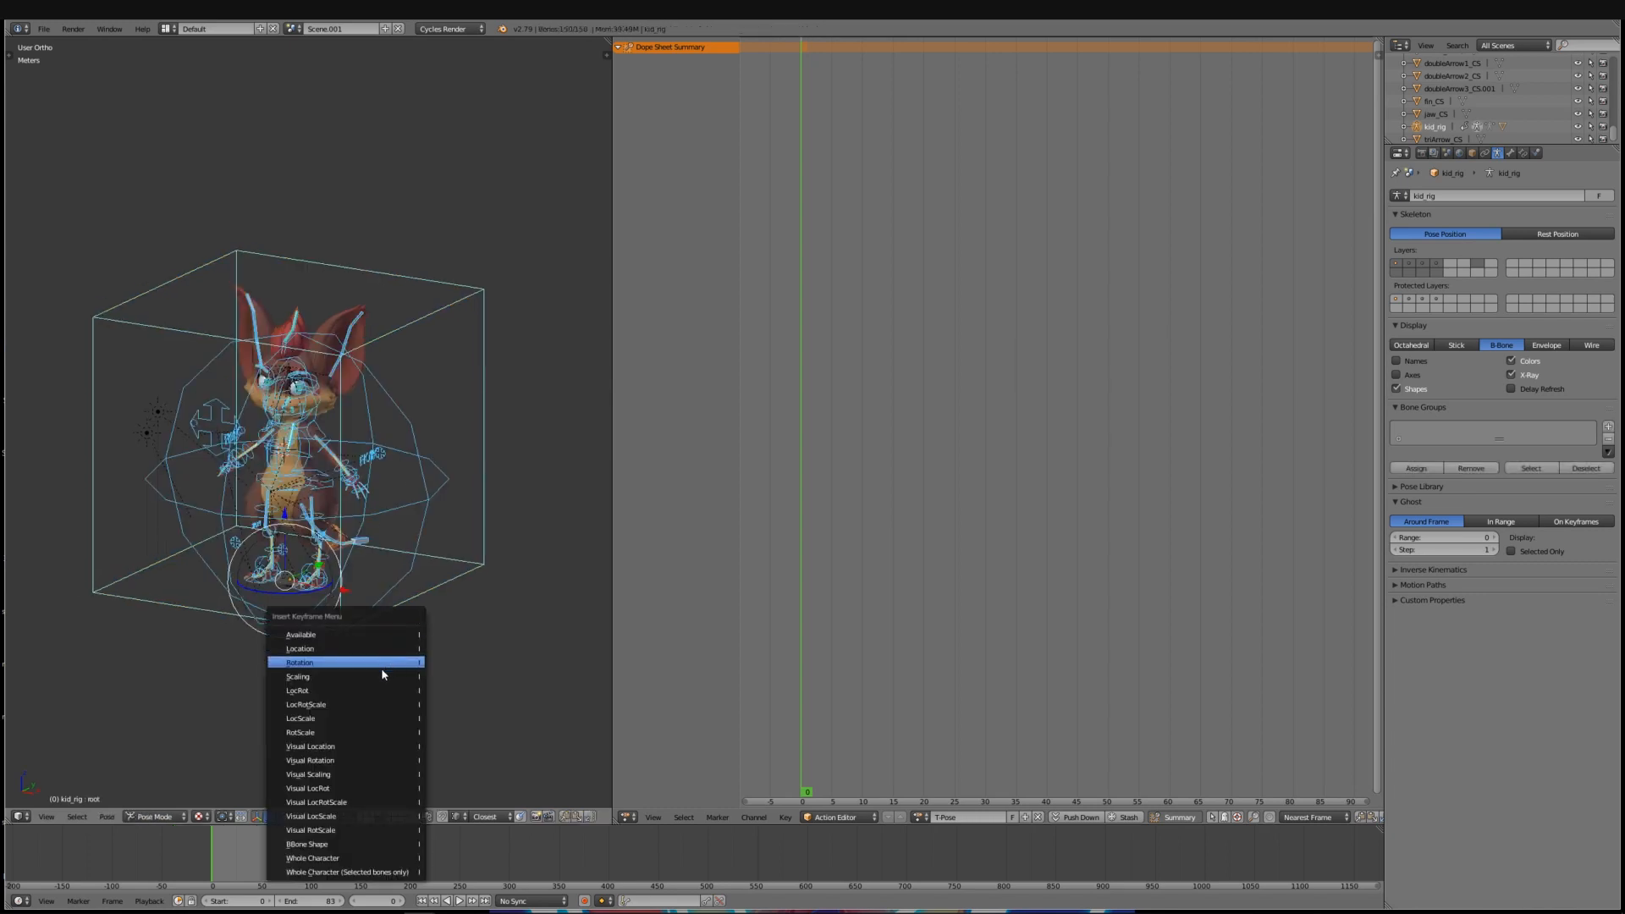
click(300, 662)
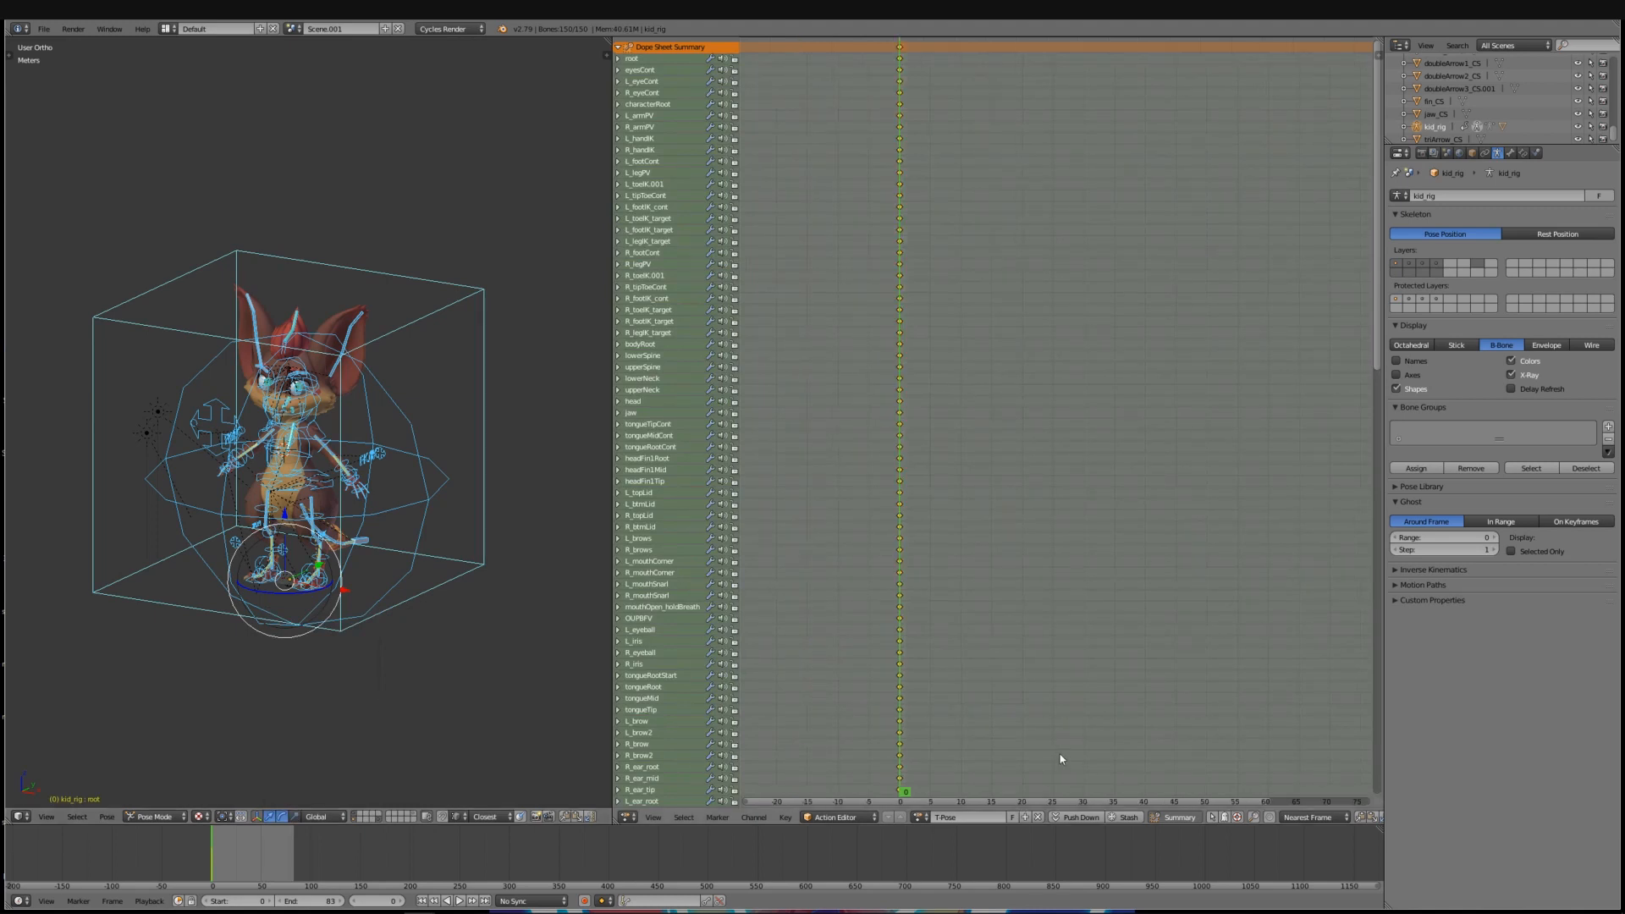
mouse_move(1017, 822)
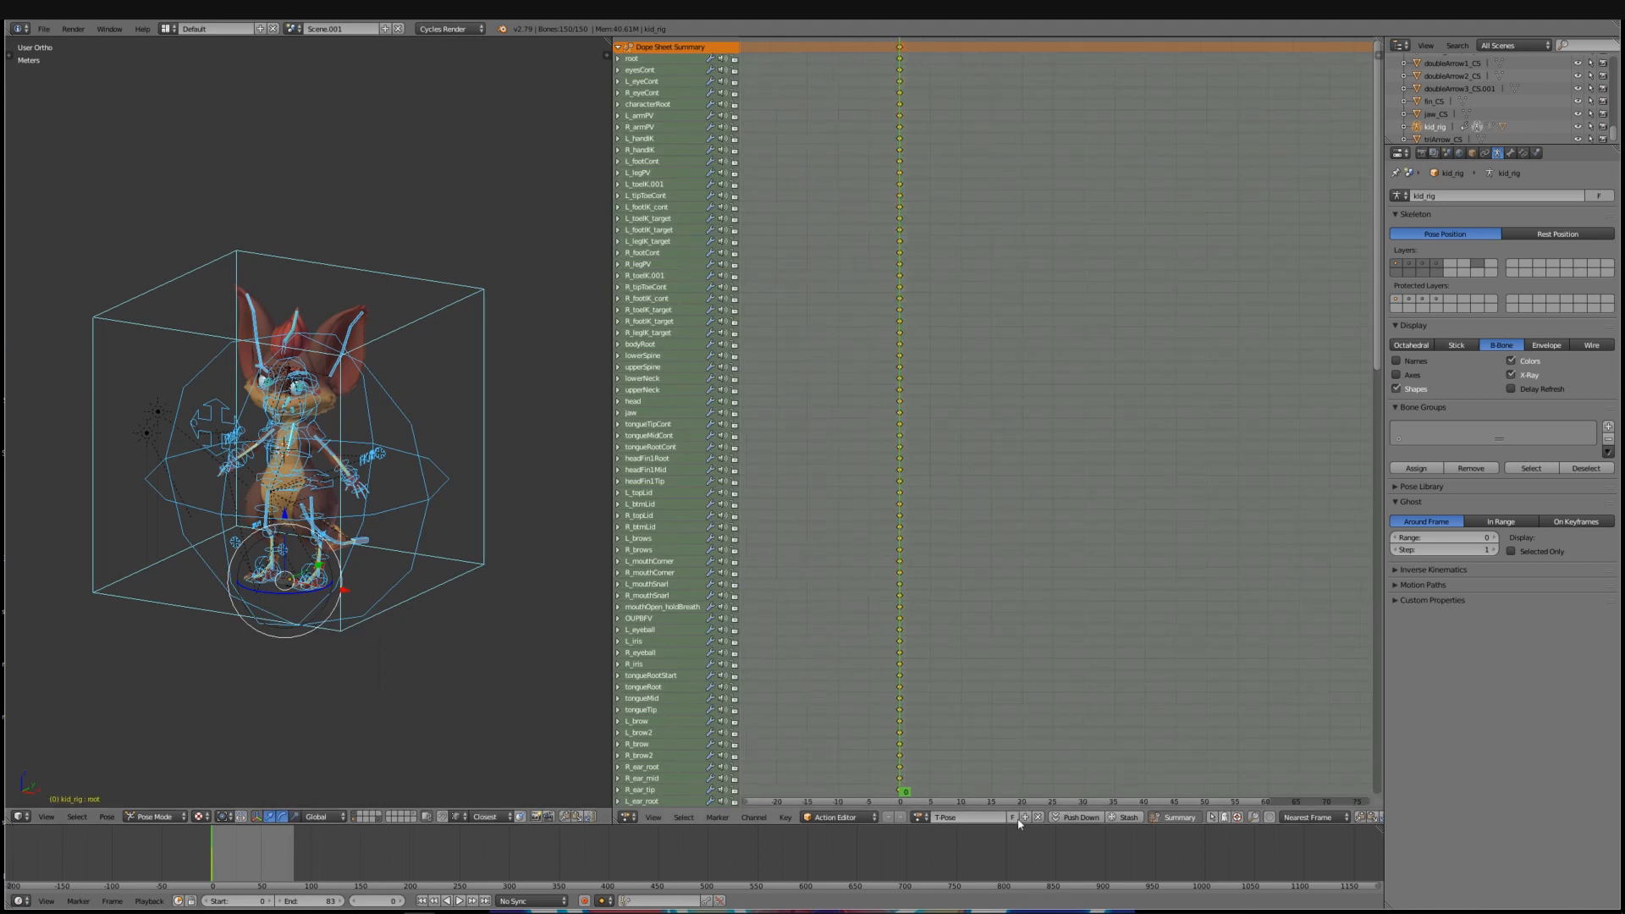
mouse_move(1024, 818)
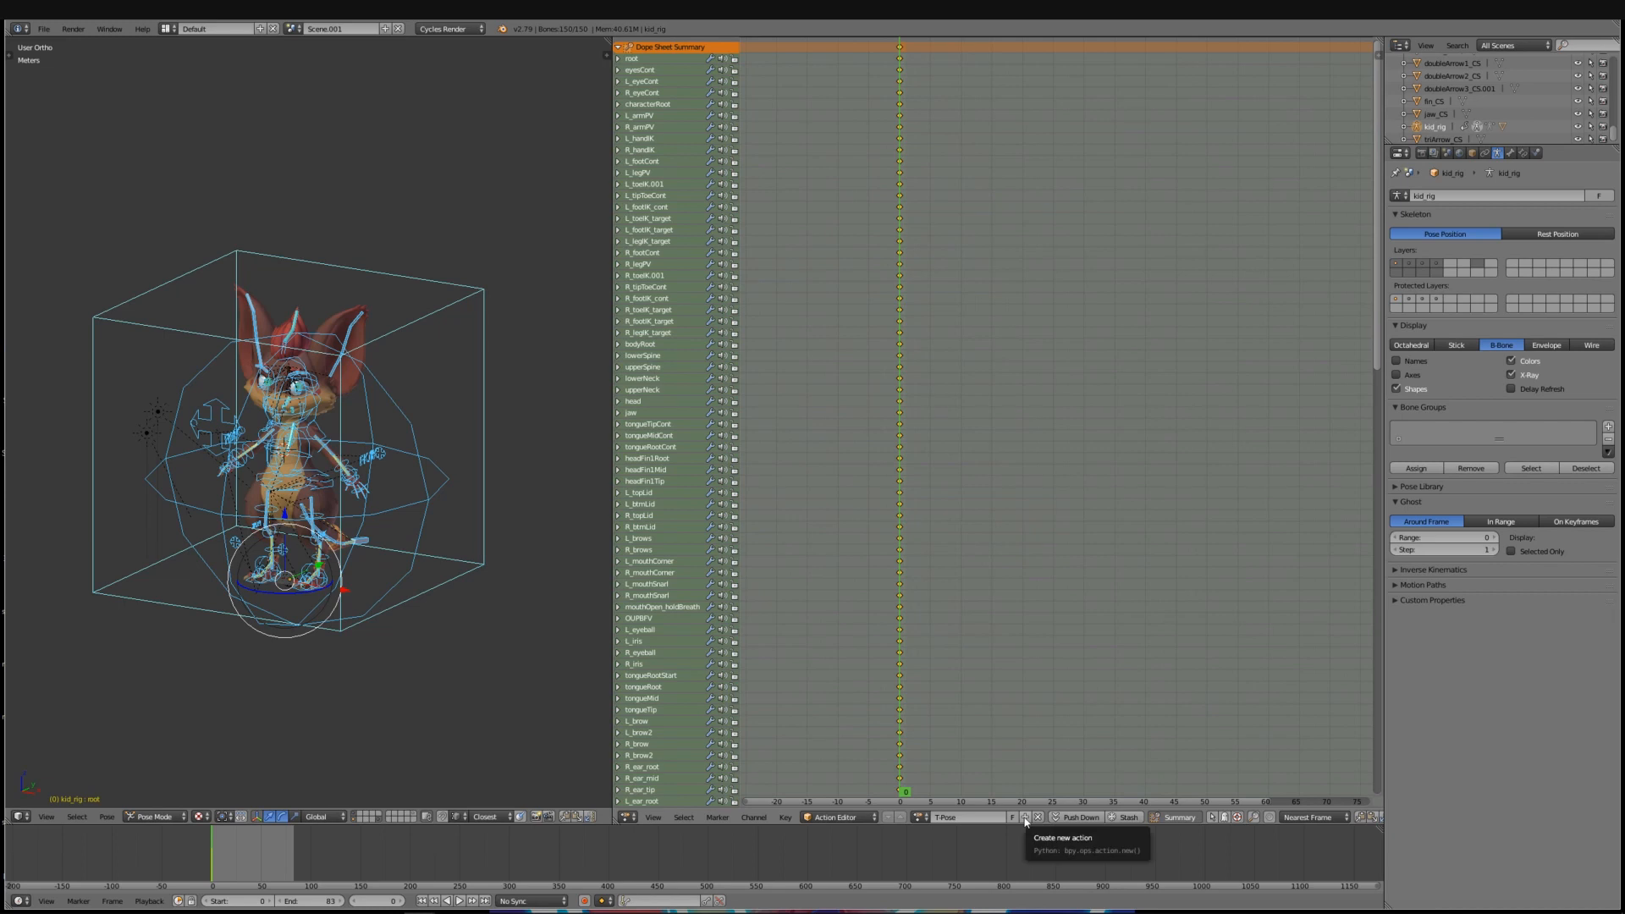
click(1026, 817)
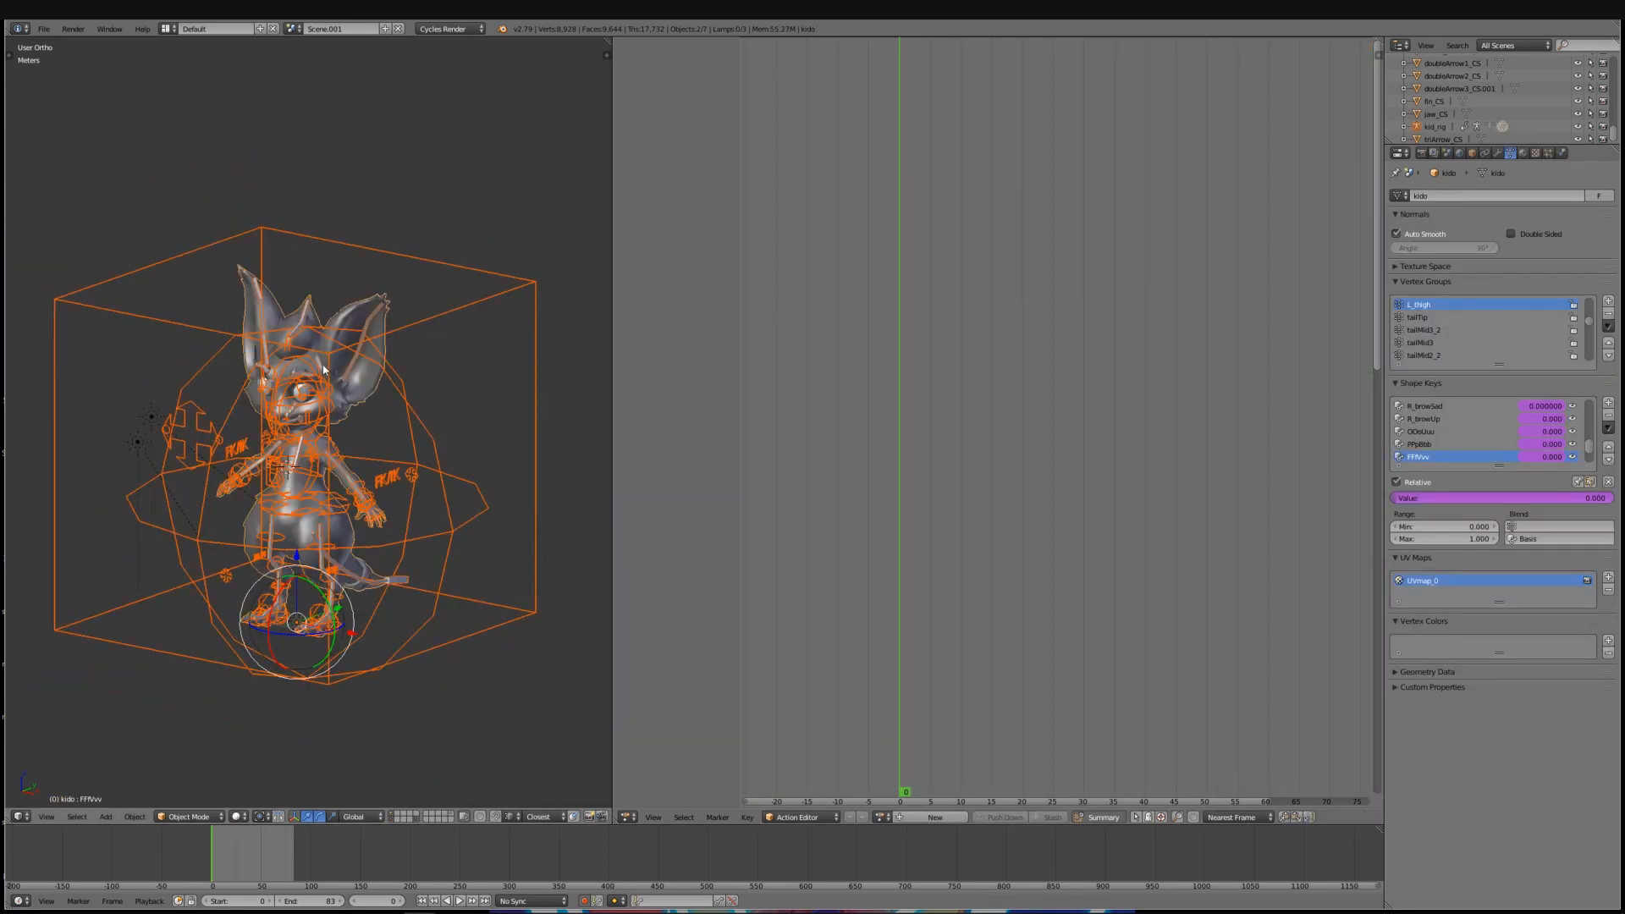
mouse_move(43, 28)
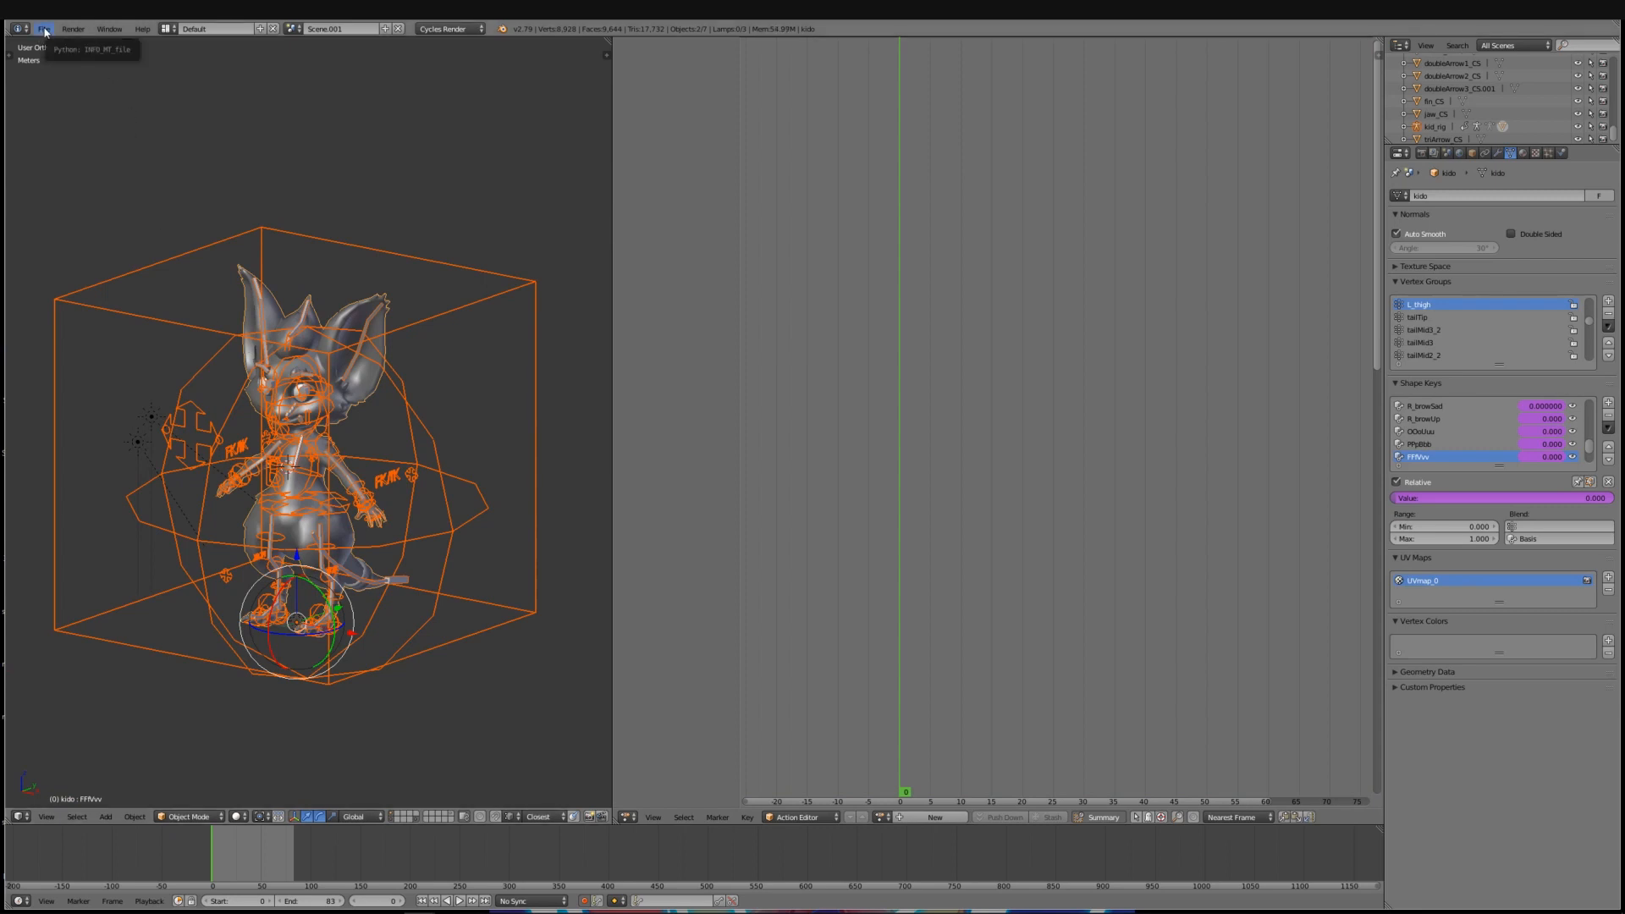
Choose File > Export > FBX (.fbx) to open the export browser
click(43, 28)
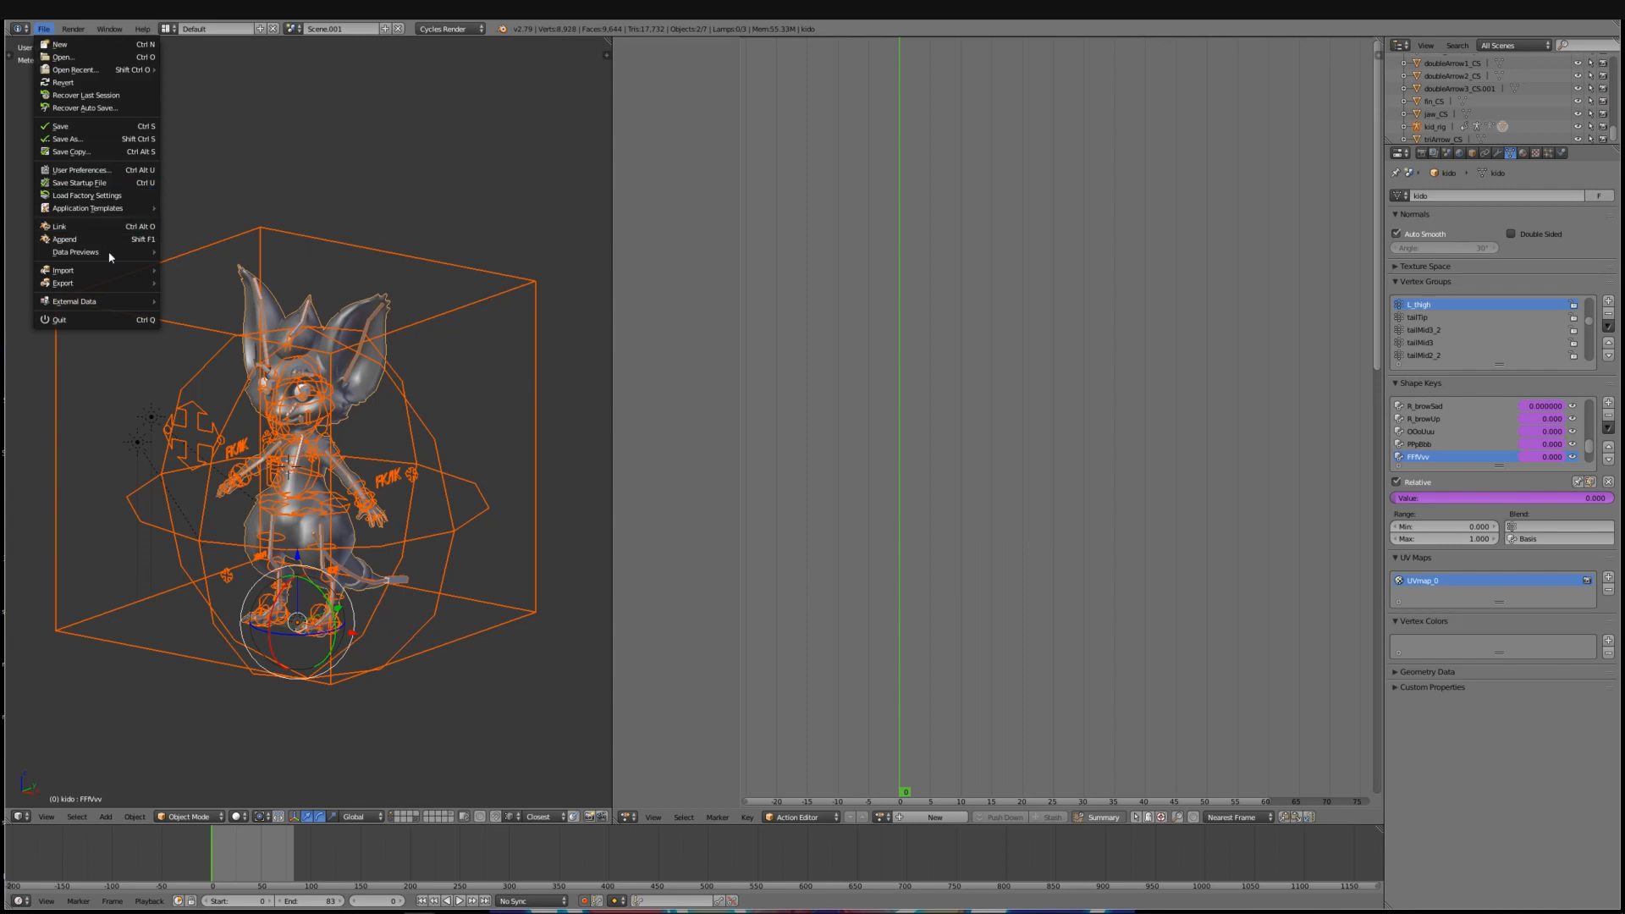
mouse_move(63, 283)
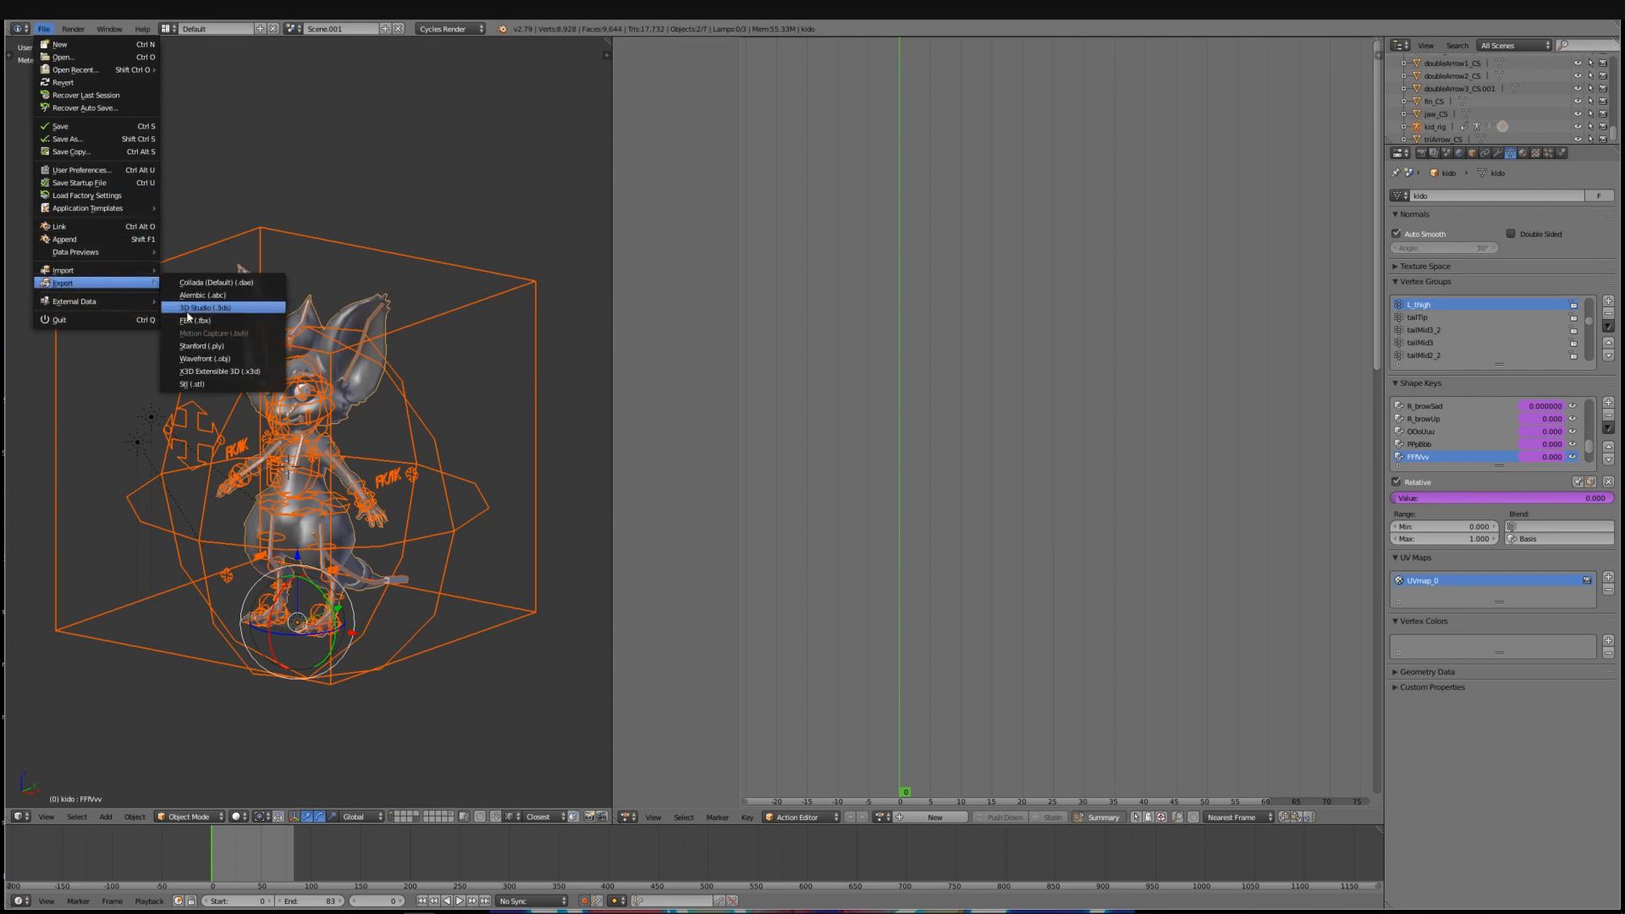
click(194, 320)
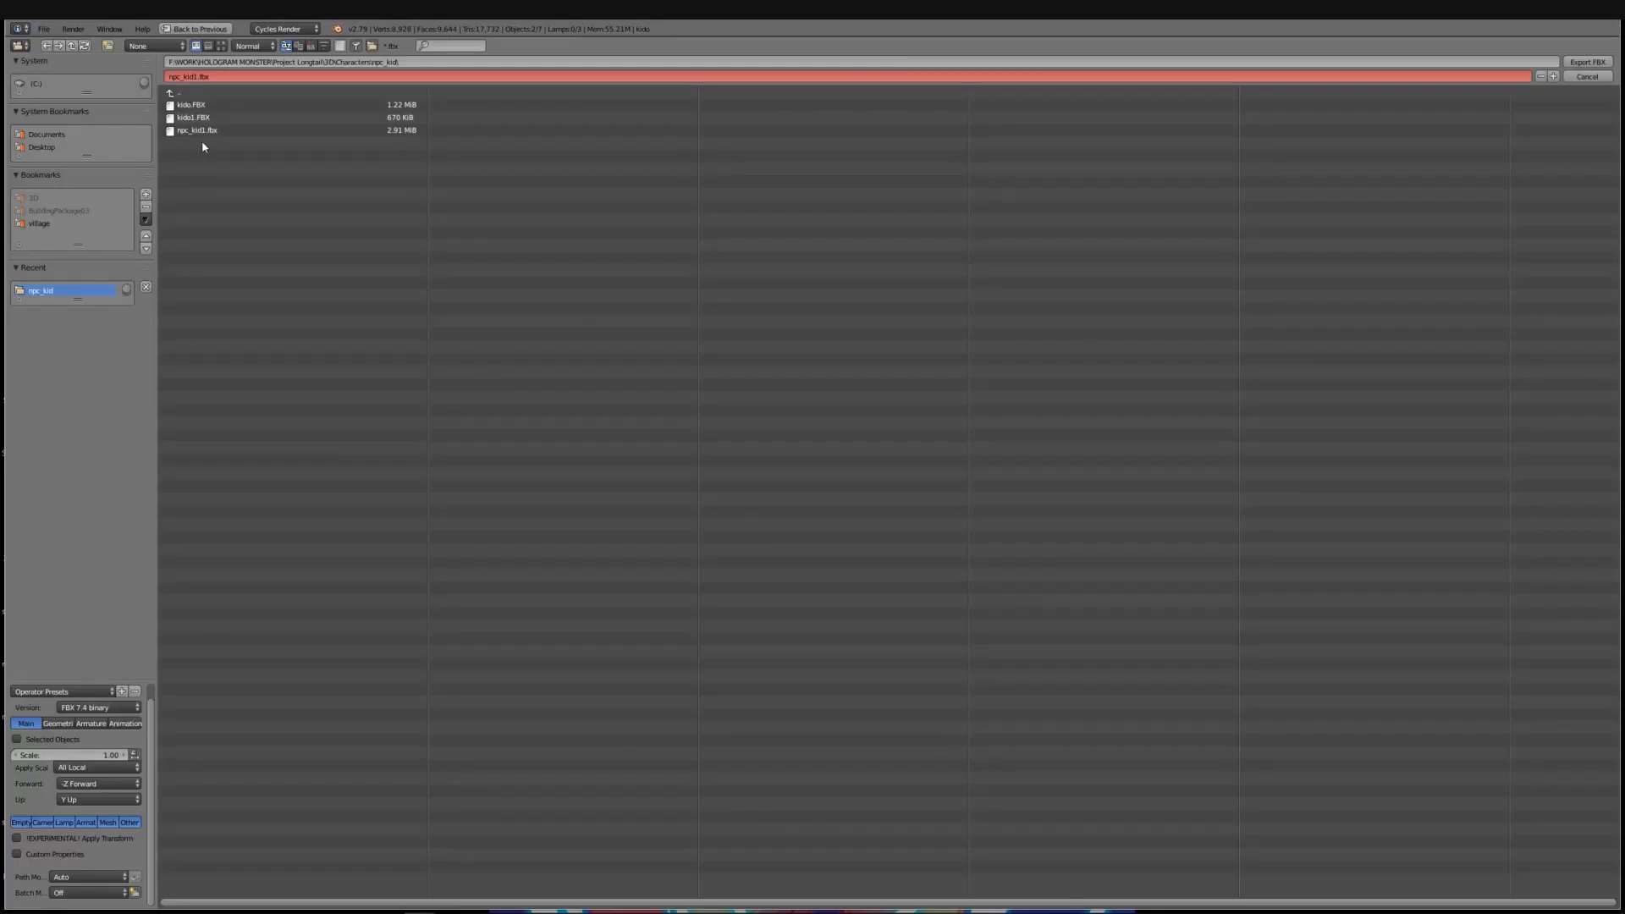
Target npc_kid1.fbx as the export file and review the Armature export settings
click(197, 130)
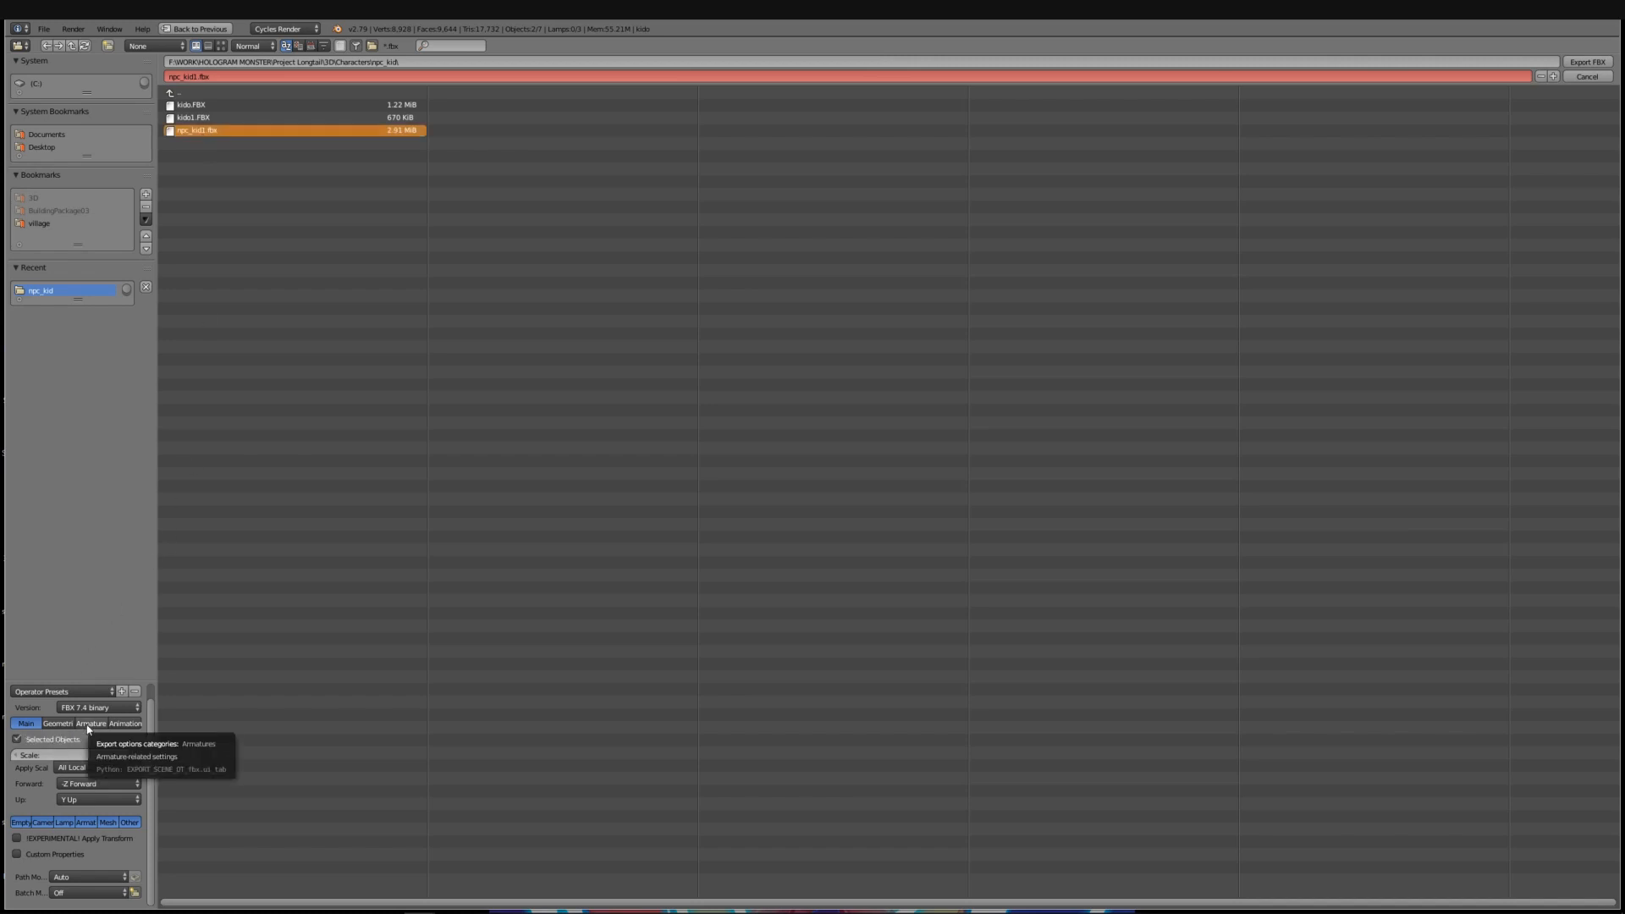
click(91, 722)
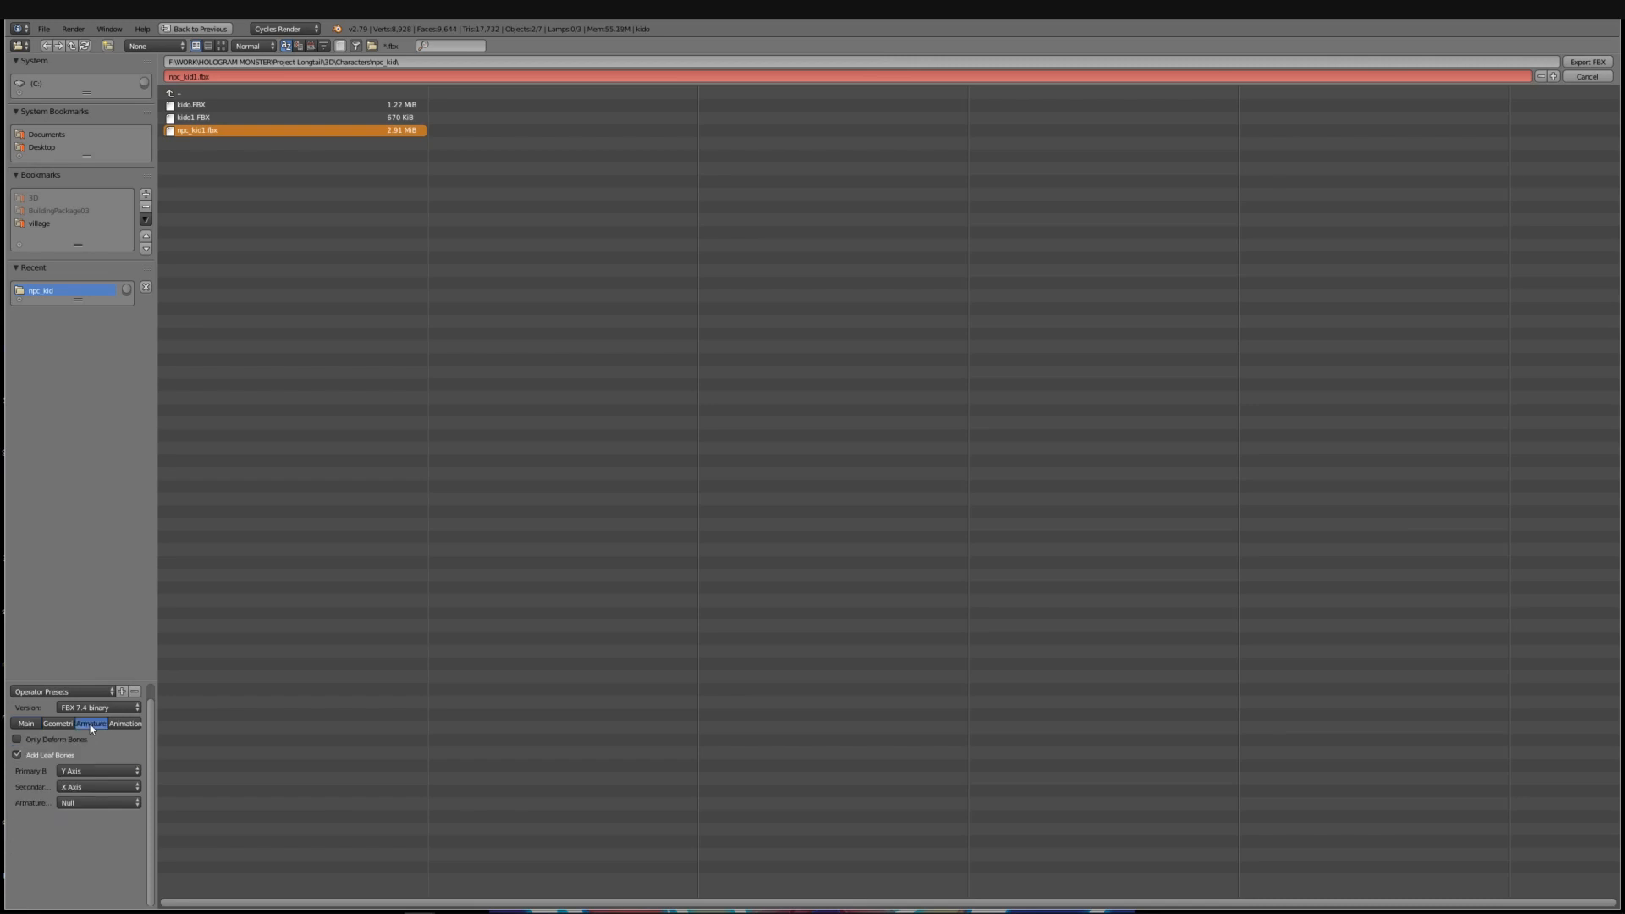
mouse_move(50, 755)
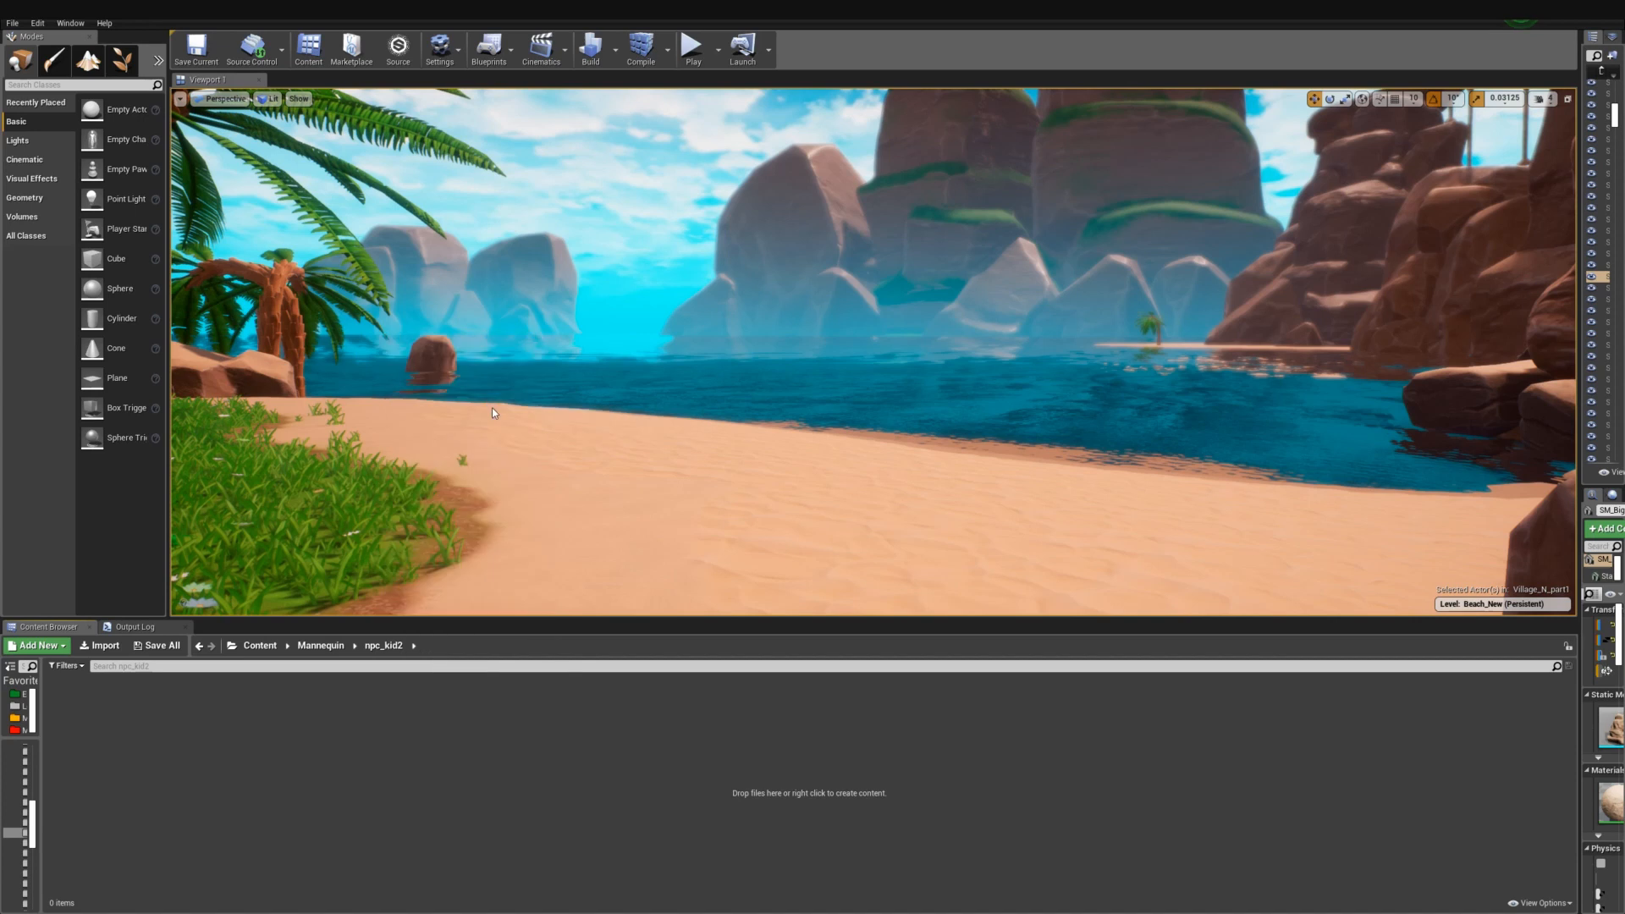
Import npc_kid1.fbx from the Content Browser into the npc_kid2 folder
click(102, 646)
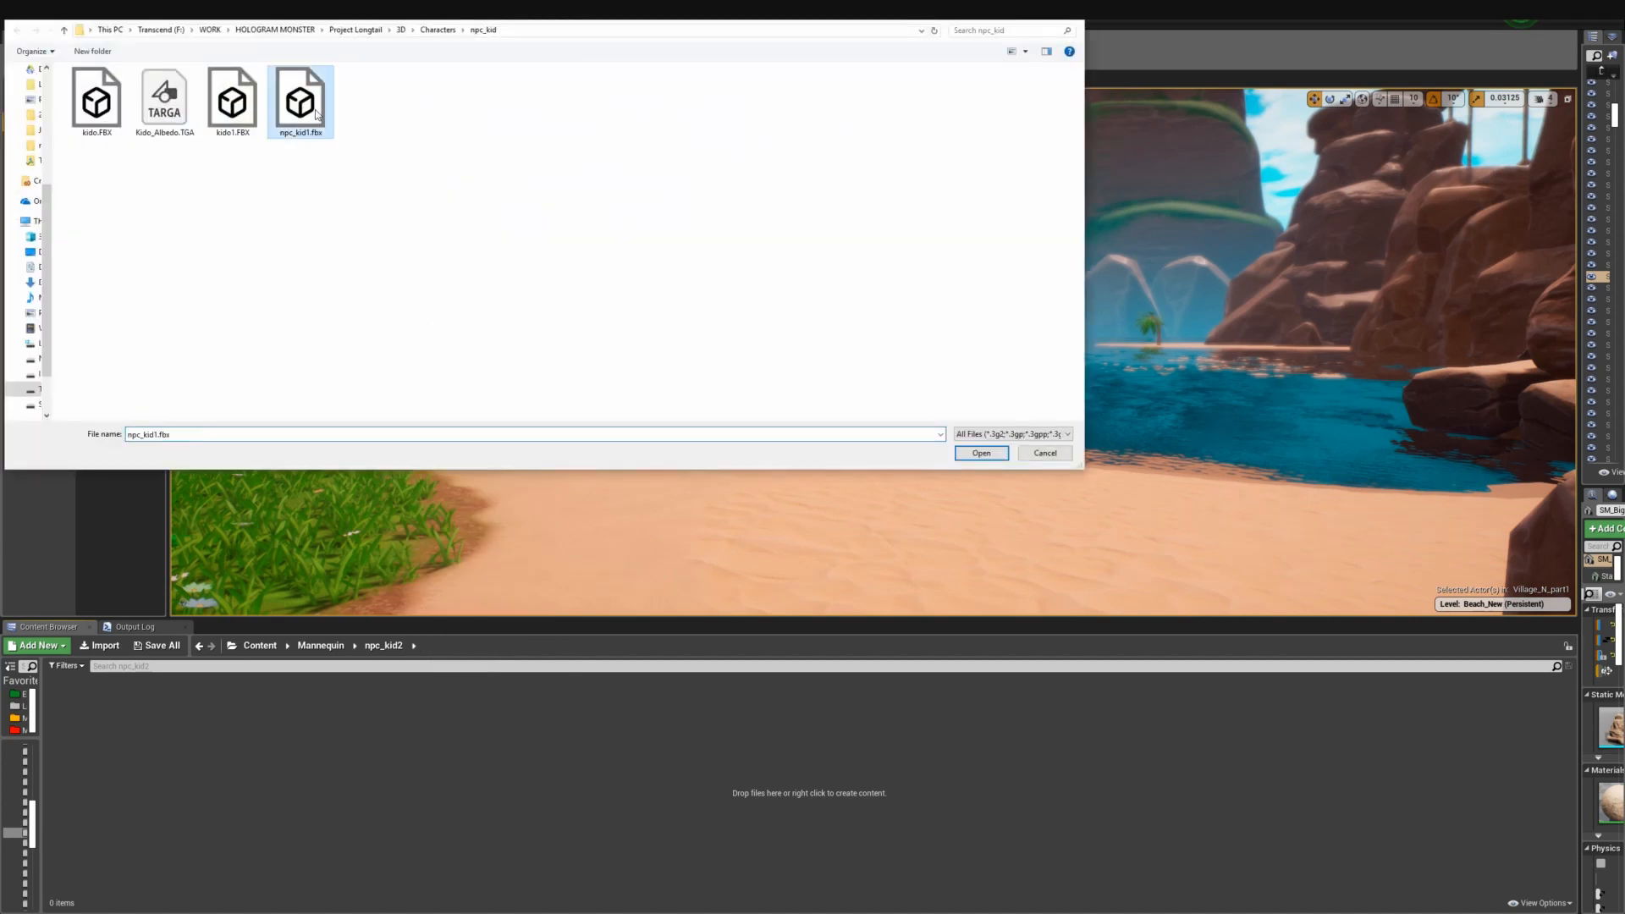
click(980, 453)
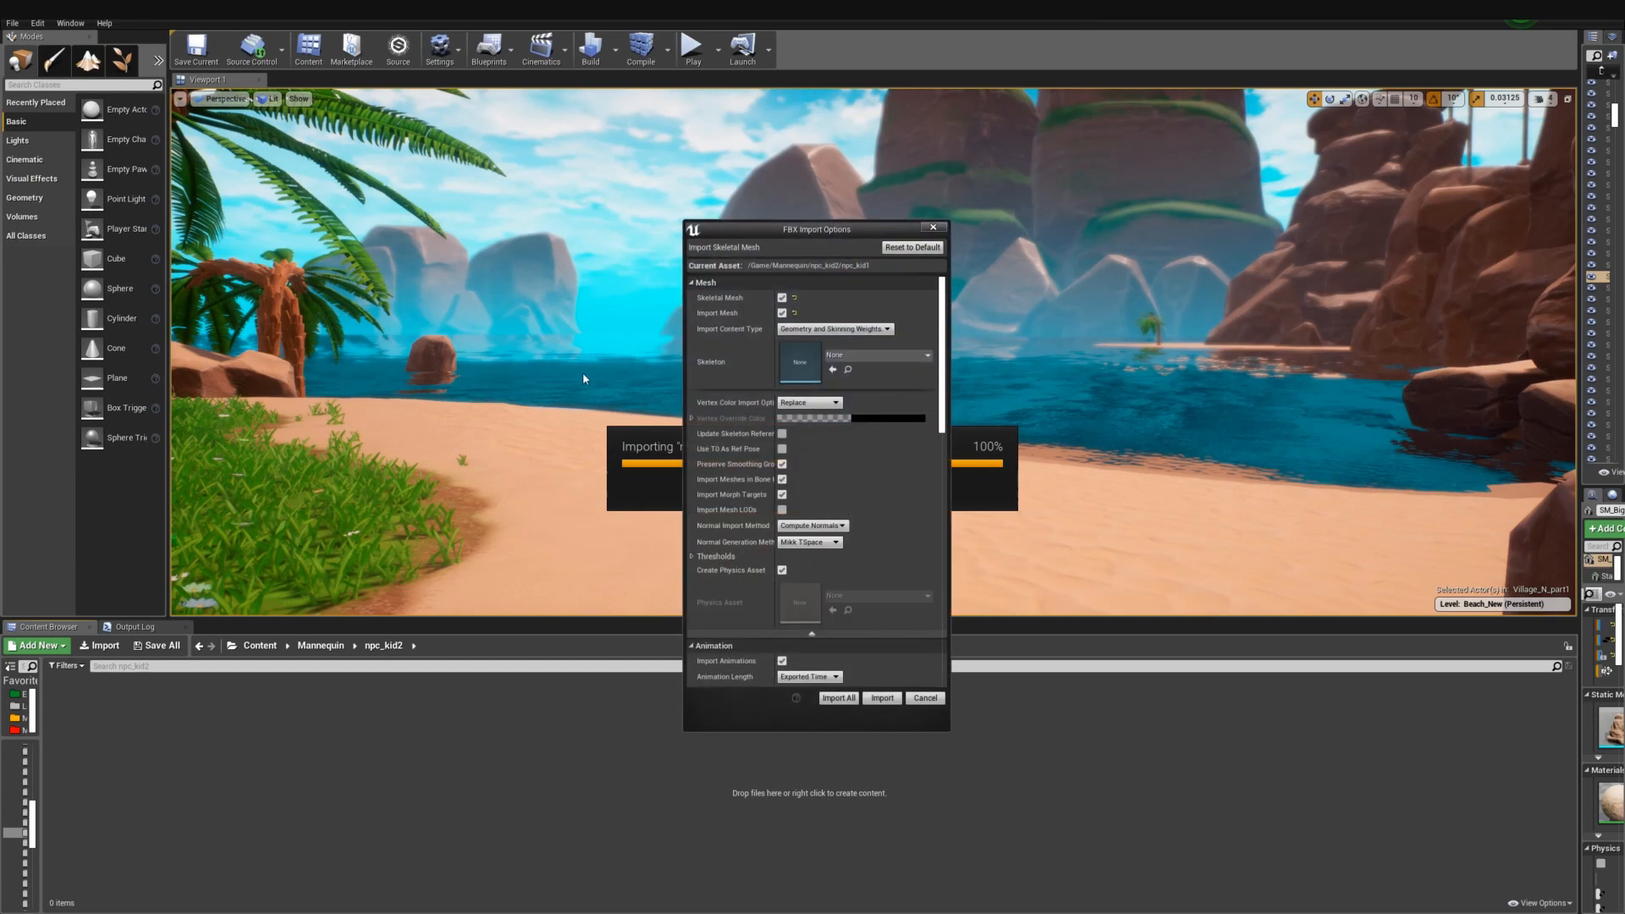
click(783, 313)
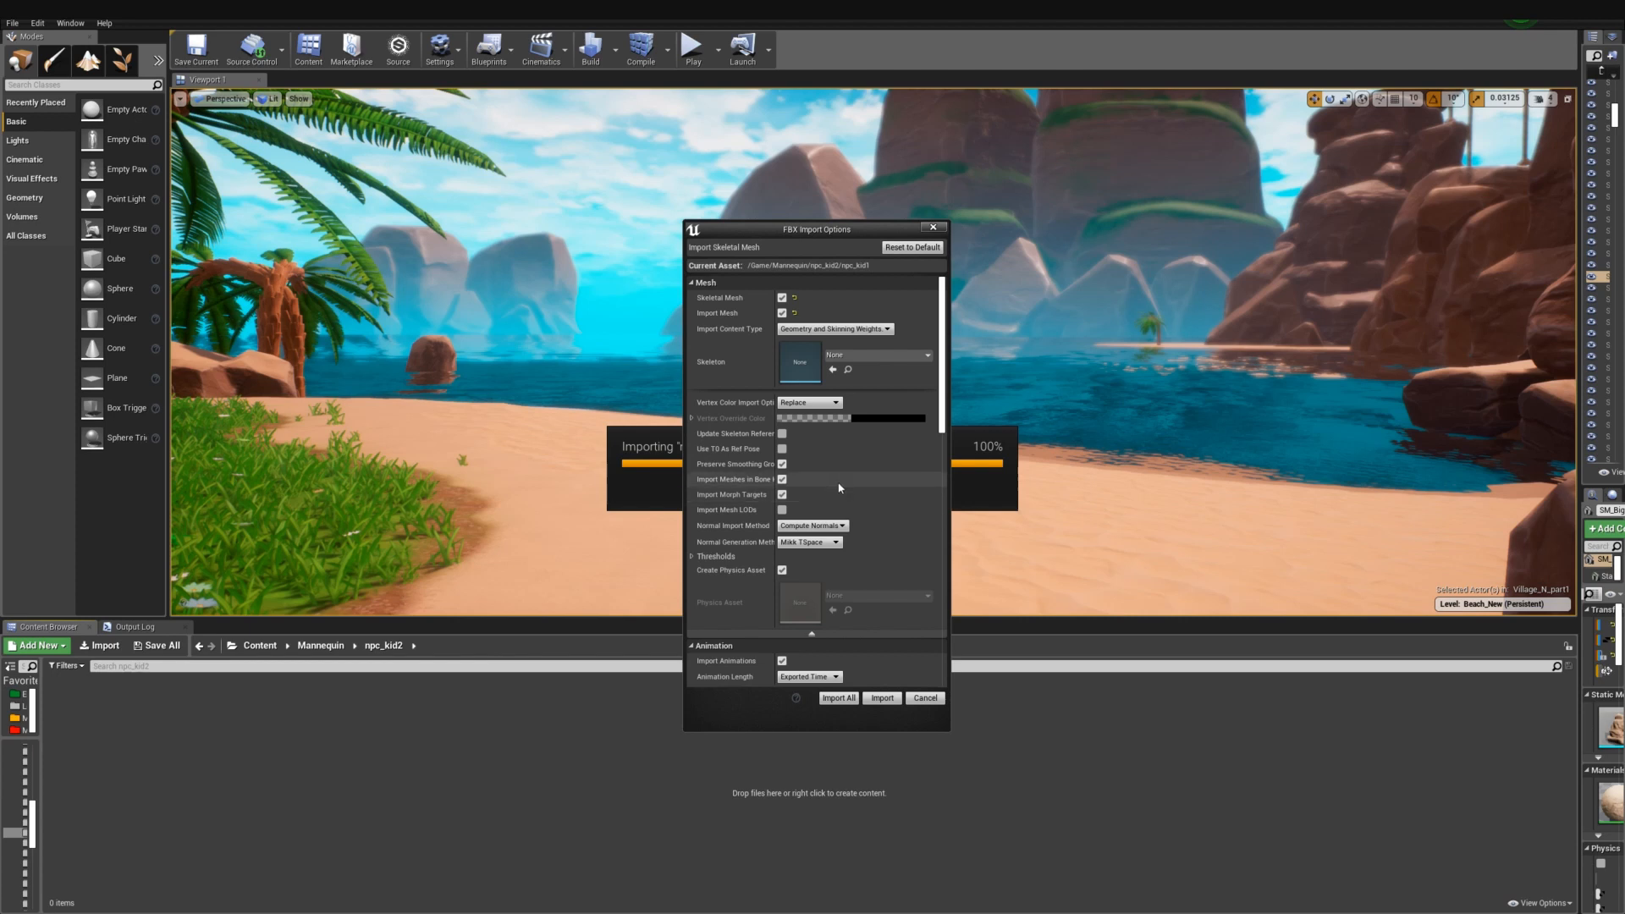
scroll(down, 3)
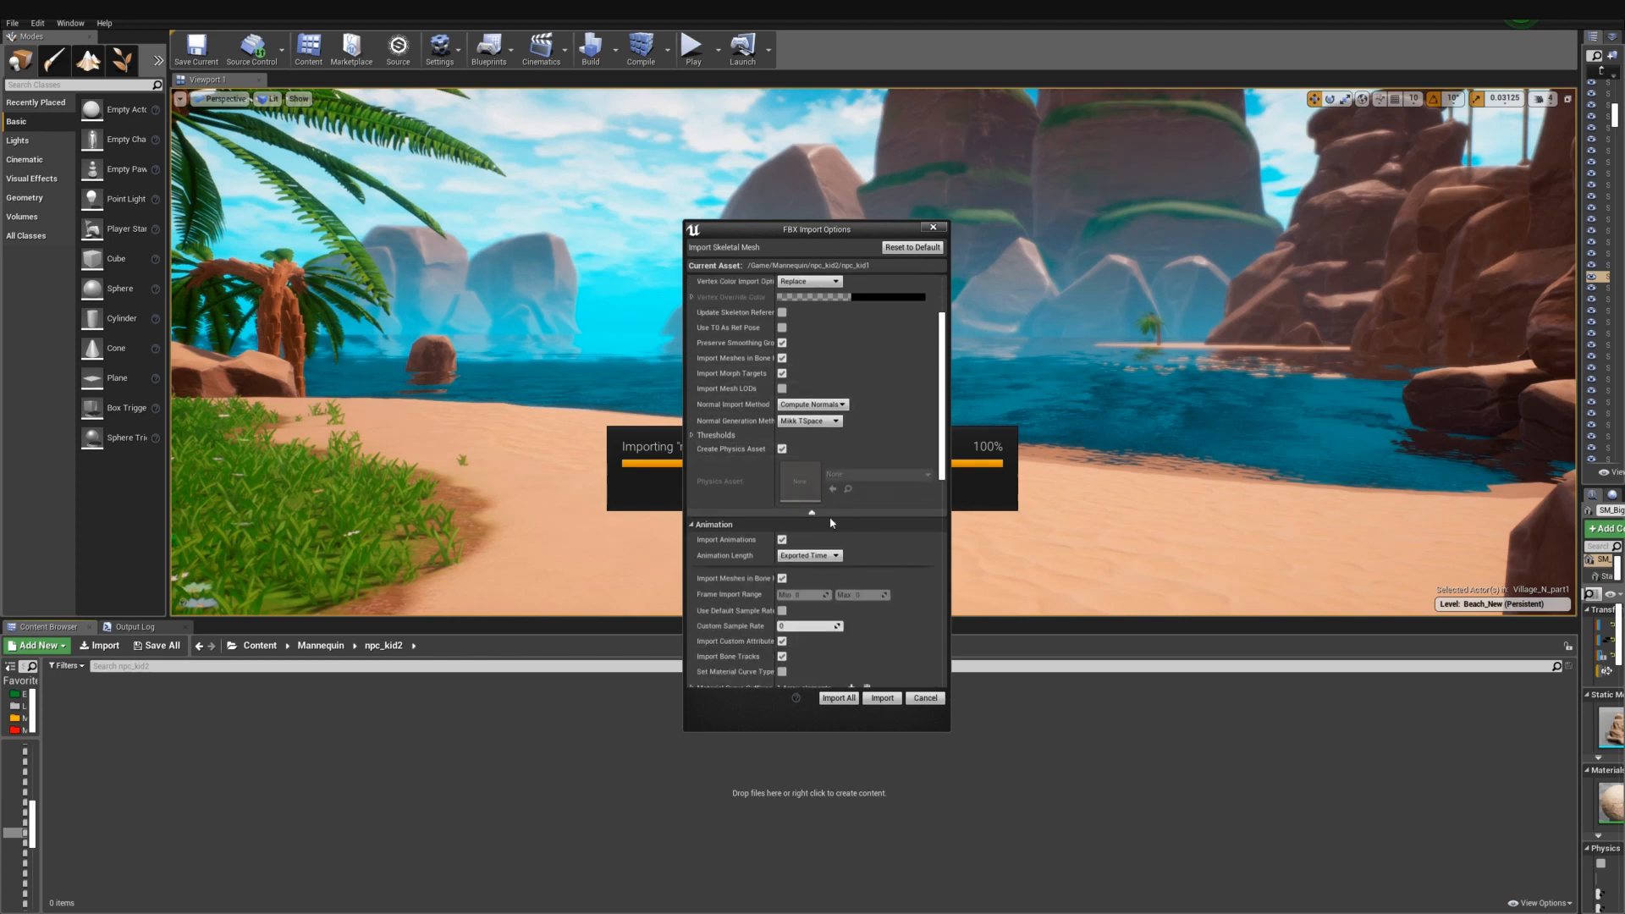